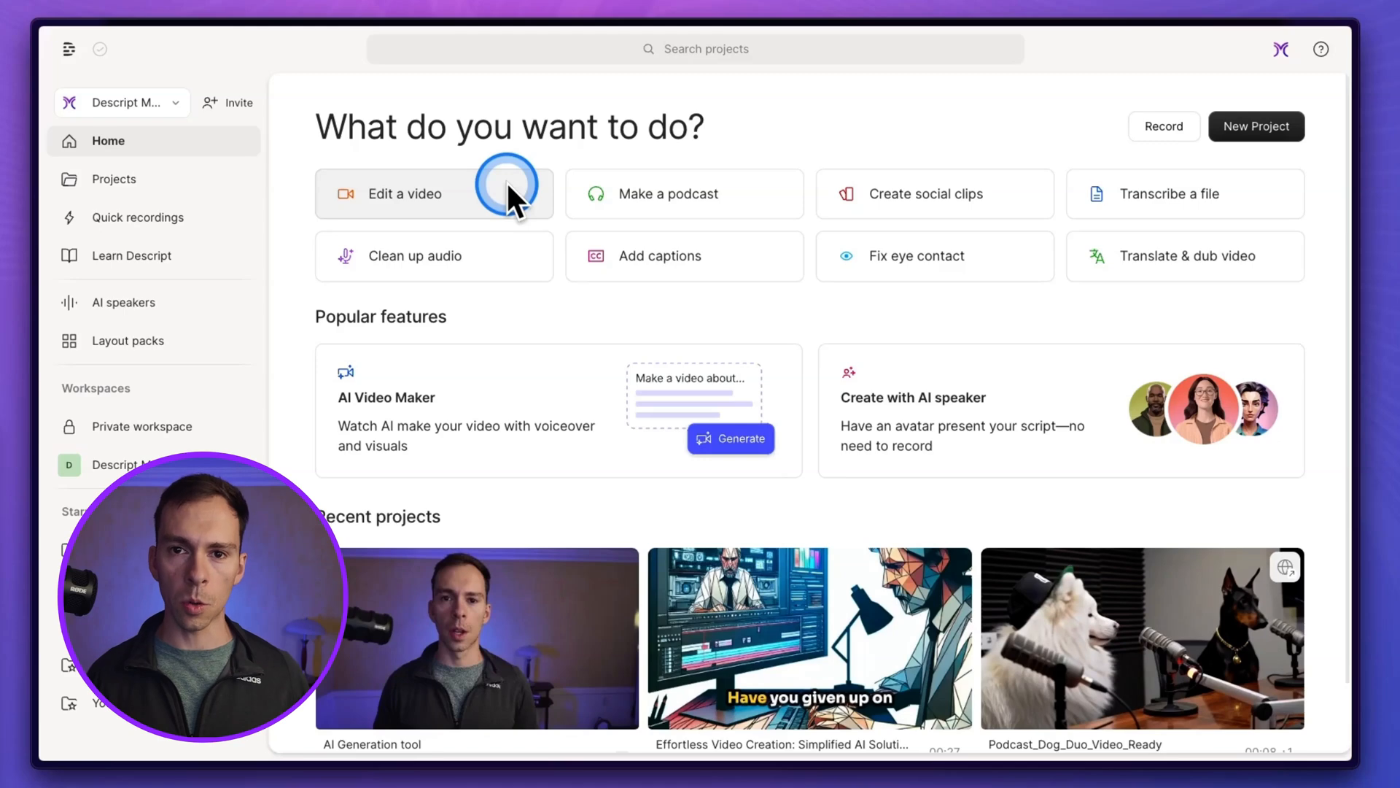
mouse_move(550, 268)
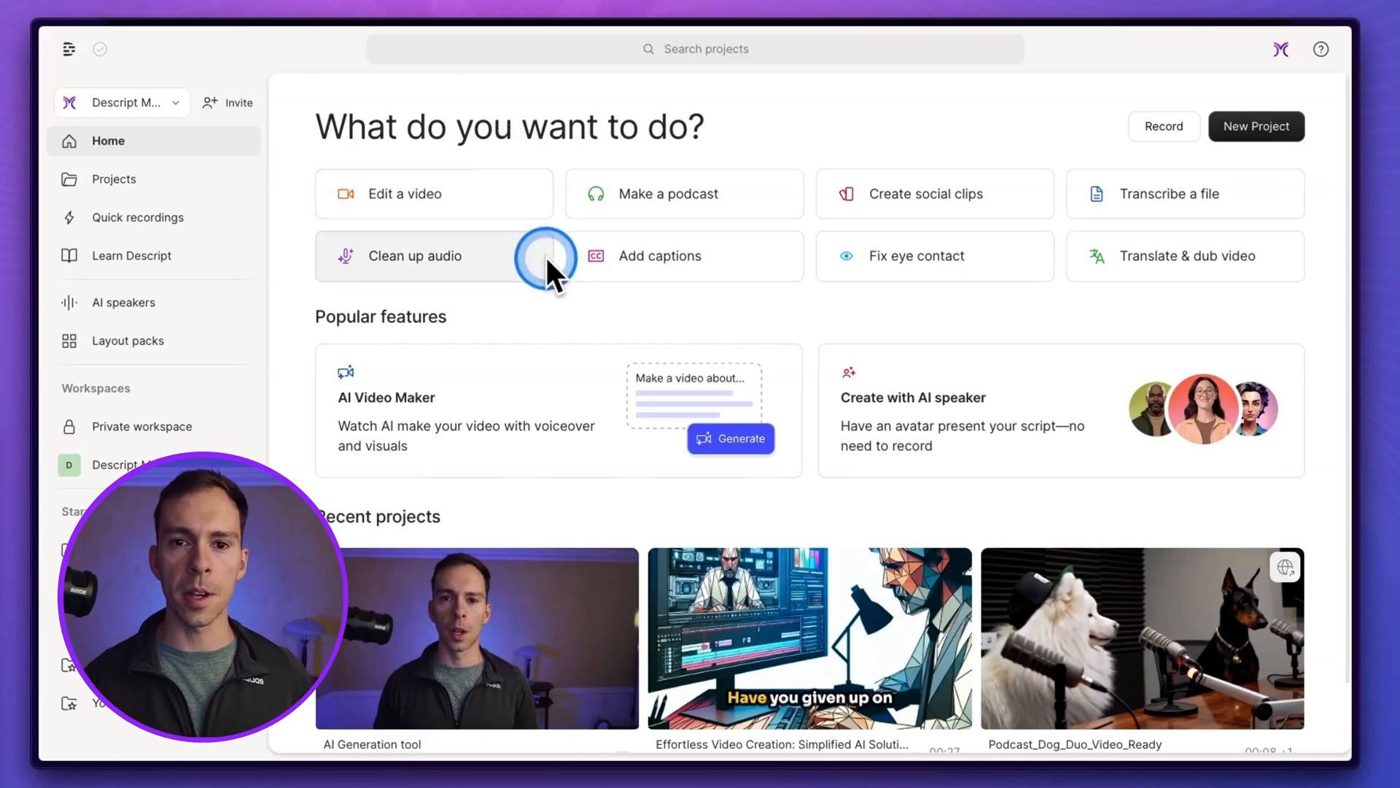
mouse_move(1018, 411)
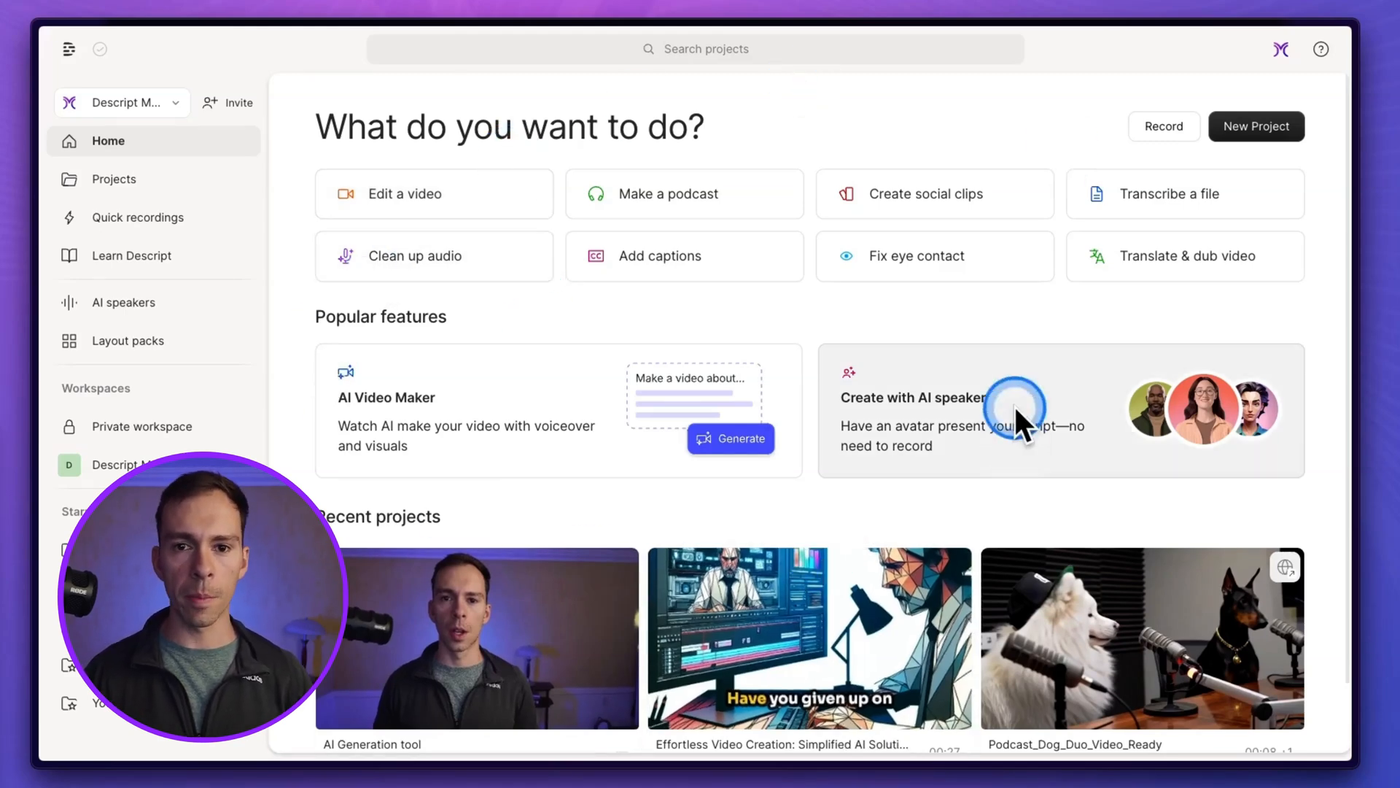
mouse_move(482, 407)
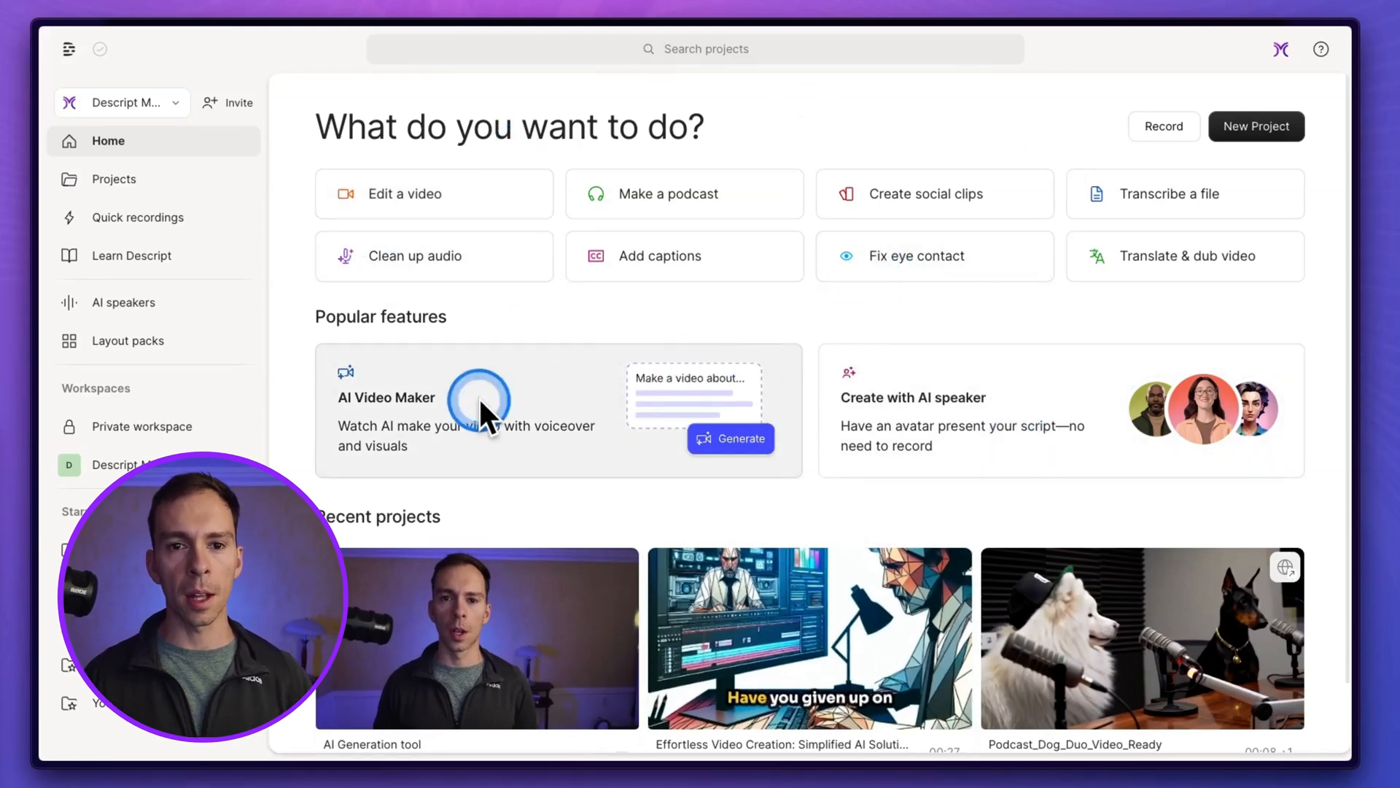
mouse_move(526, 442)
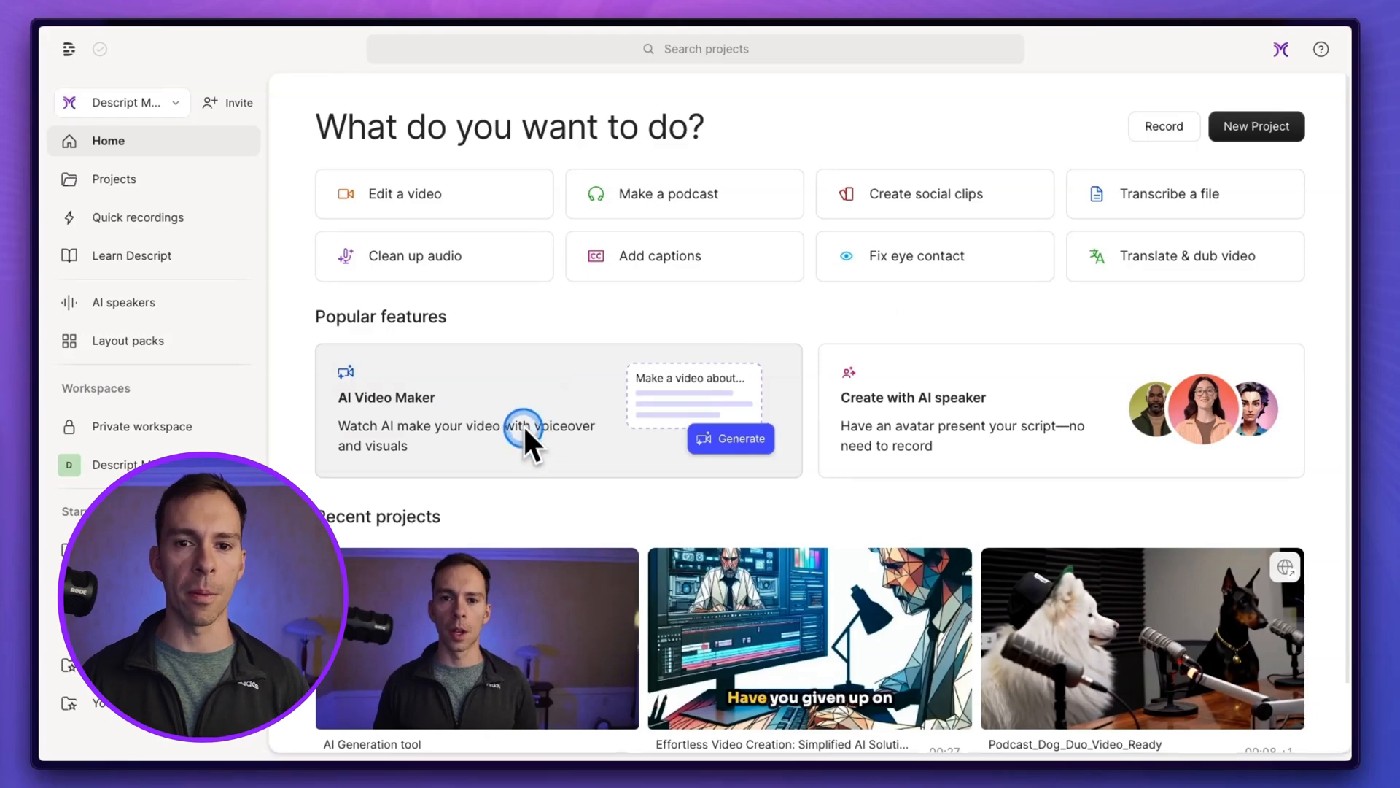
- Start a new video from the AI Video Maker card, showing the upload, prompt and script options
left_click(729, 439)
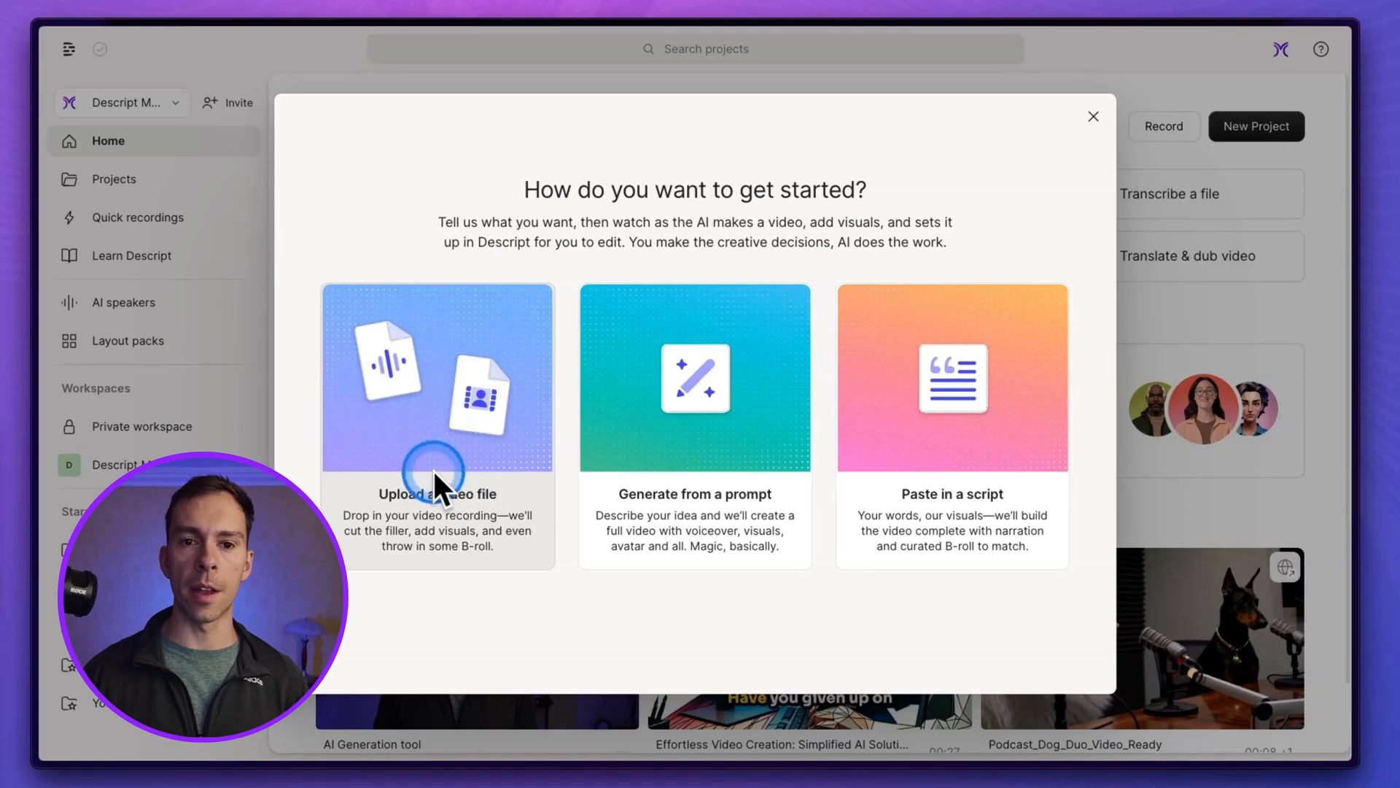
mouse_move(379, 545)
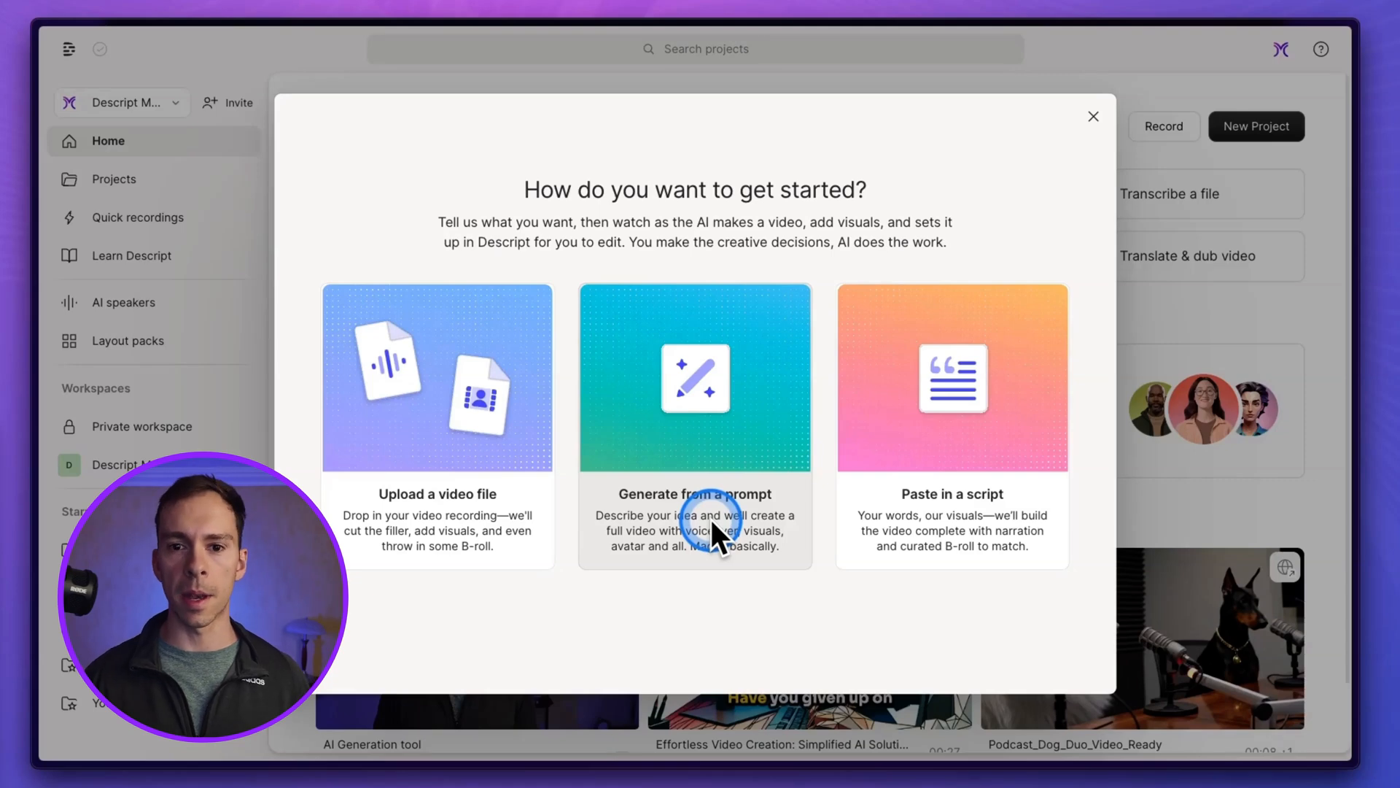
mouse_move(956, 478)
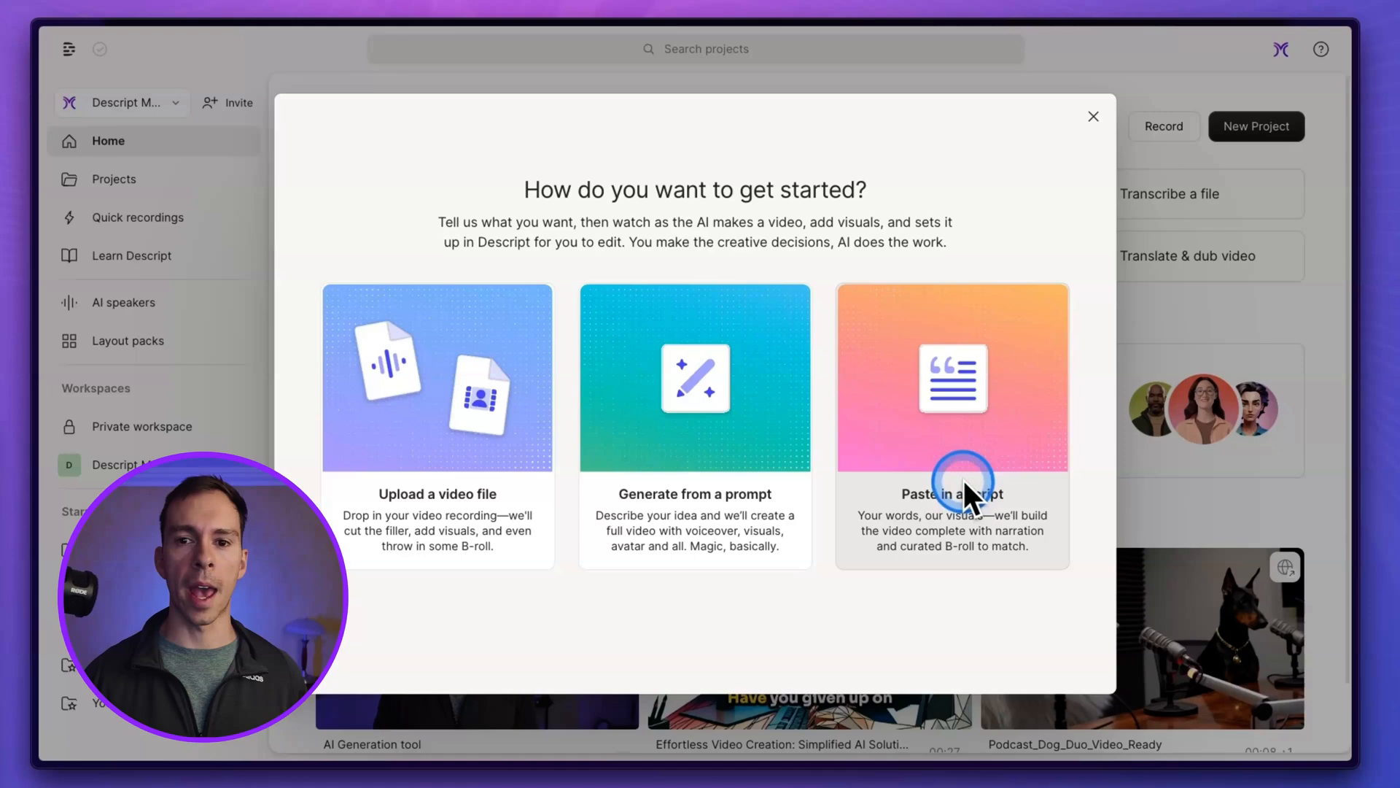
mouse_move(683, 425)
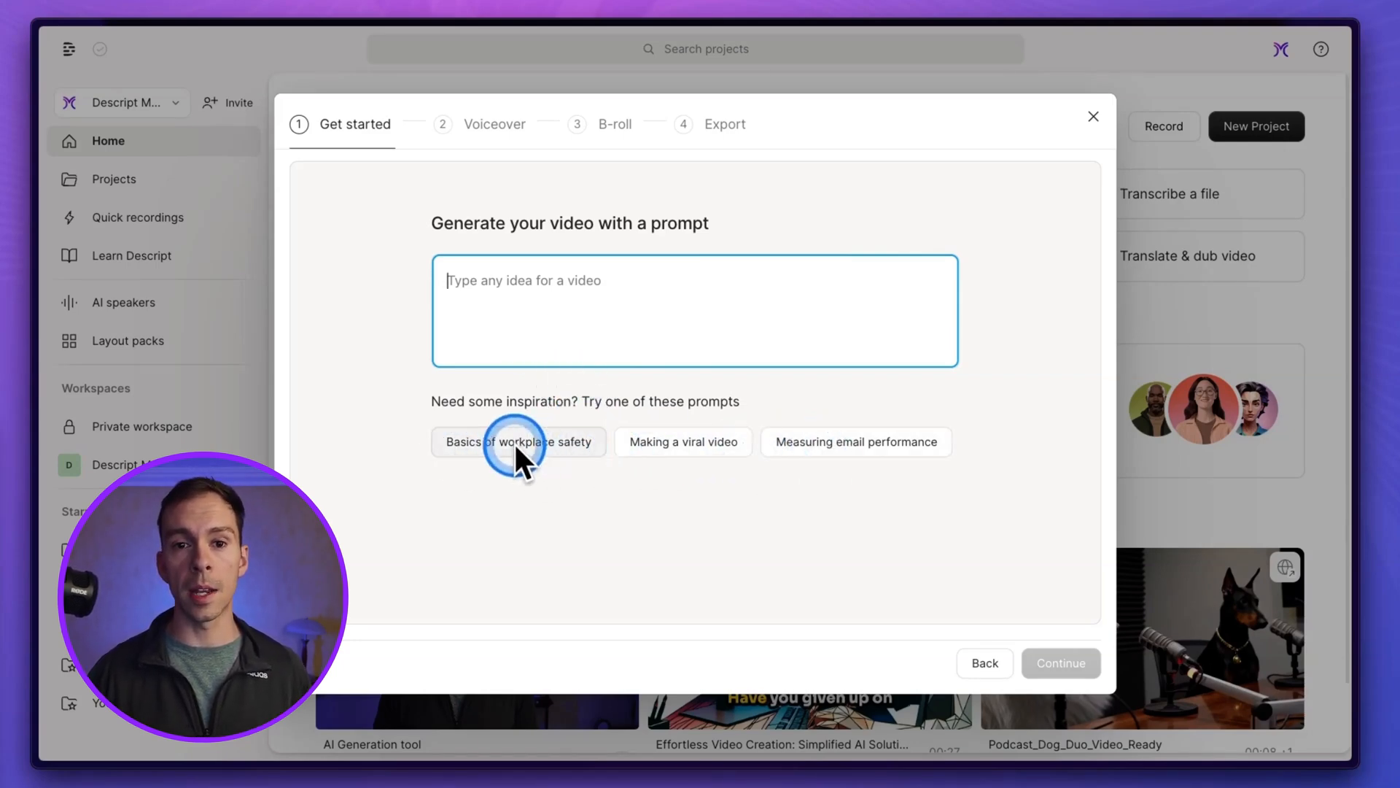
- Enter the idea 'Create a video with 5 steps on how to become a self-educated polymath' and continue to voiceover setup
left_click(518, 441)
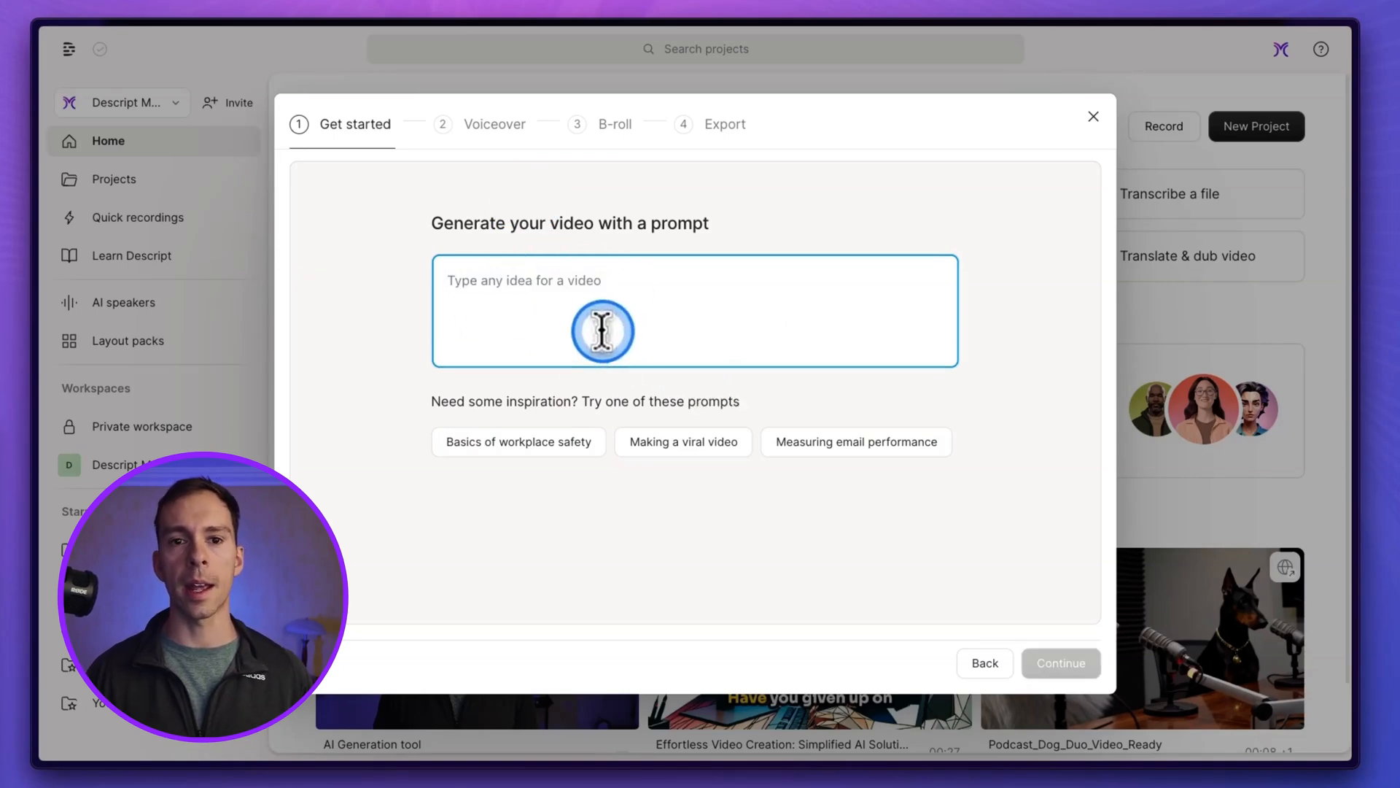
type("Create a video with 5 steps on how to become a self-educated polymath")
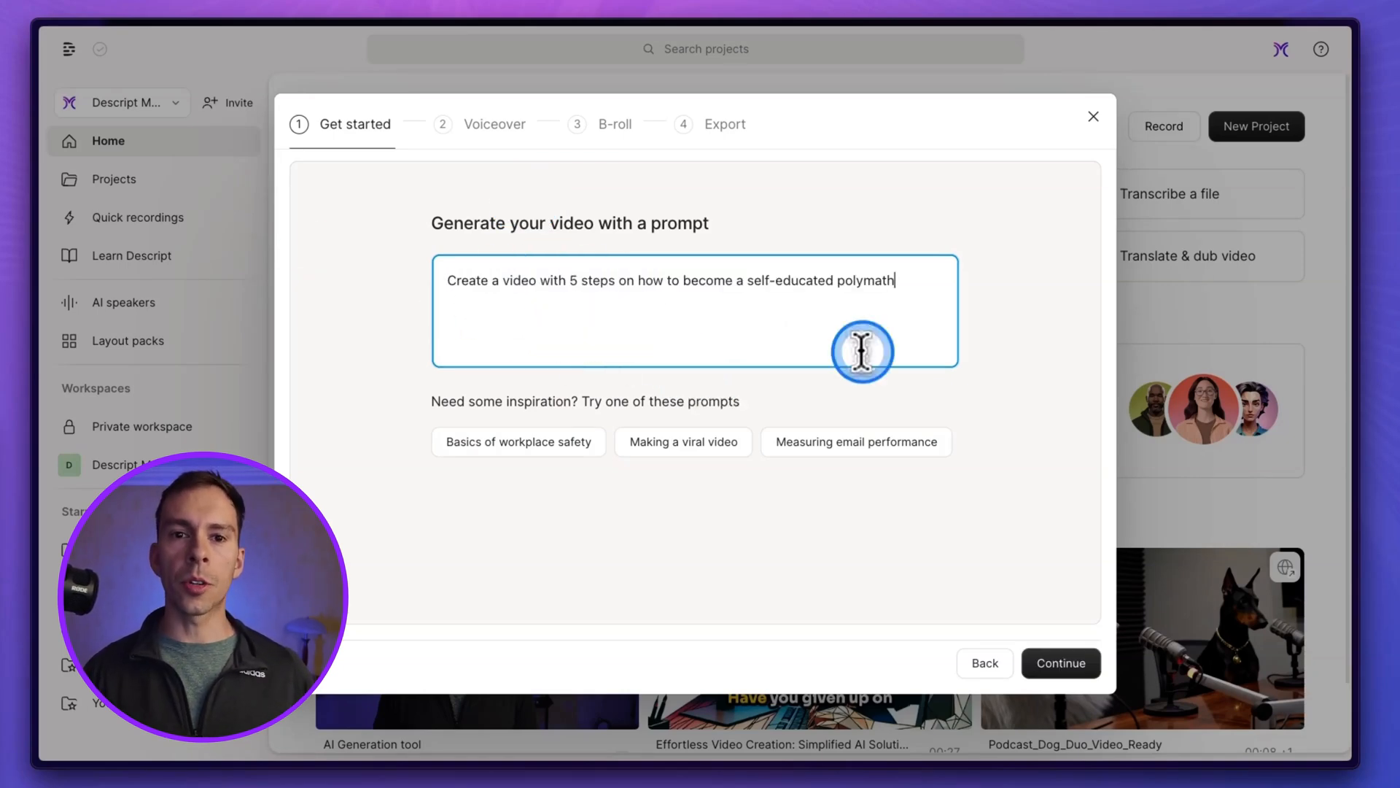
mouse_move(704, 289)
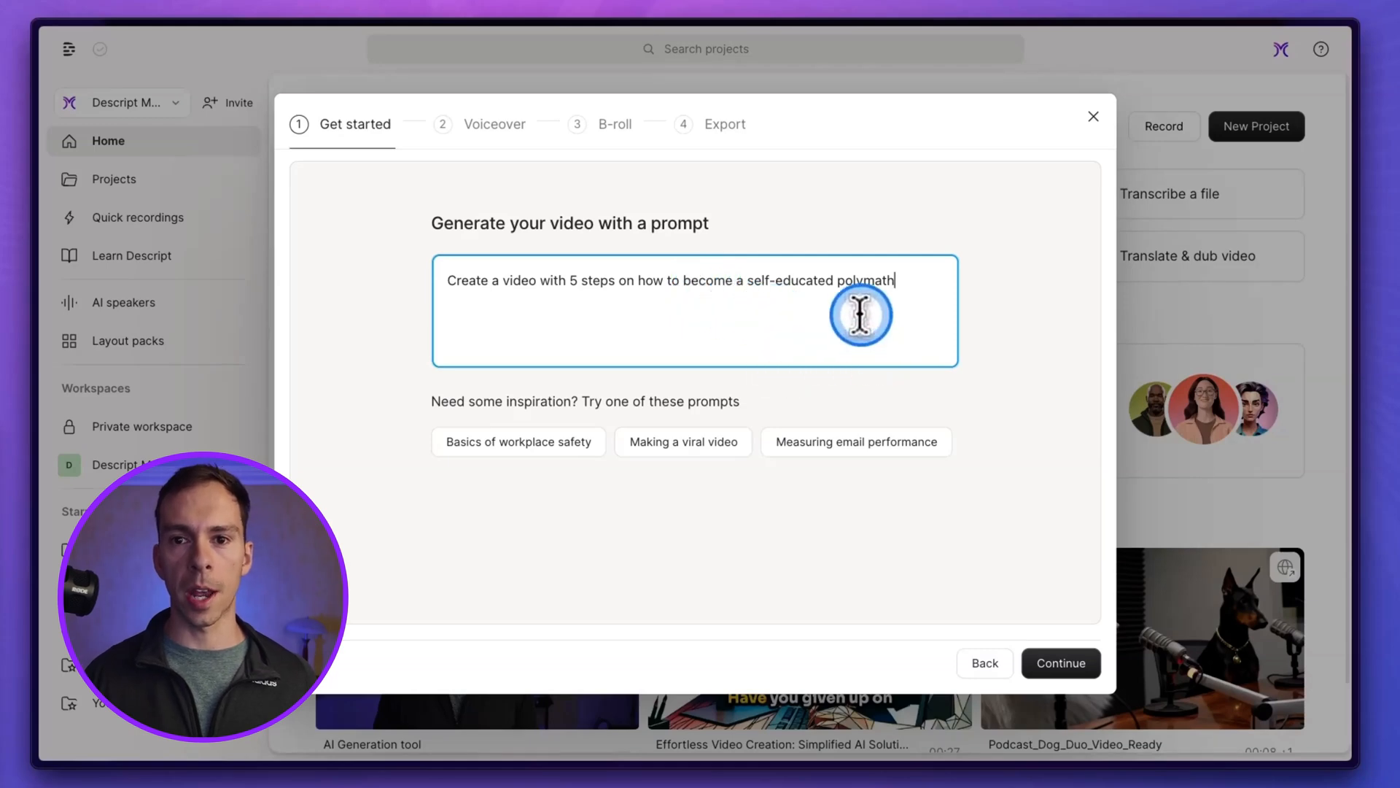
left_click(1060, 663)
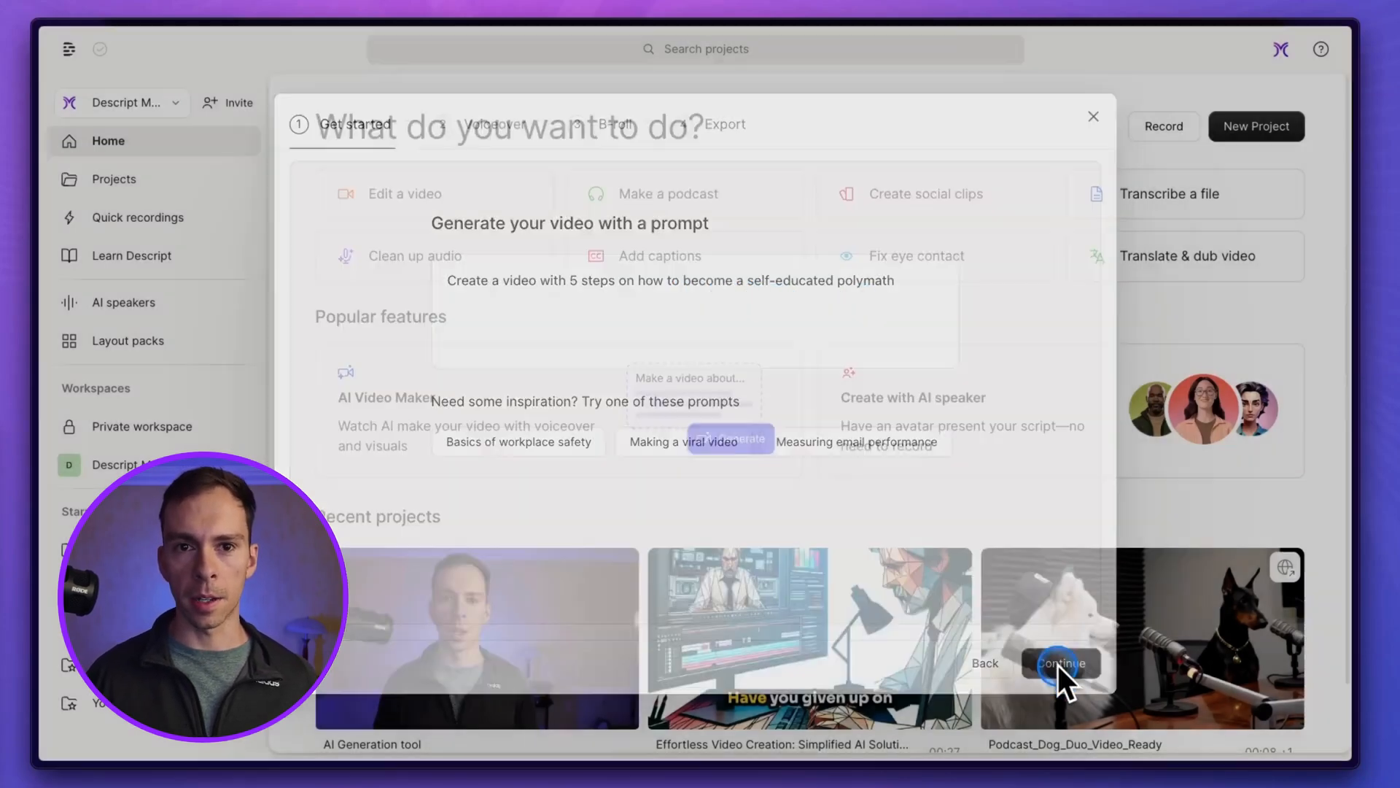
left_click(1061, 664)
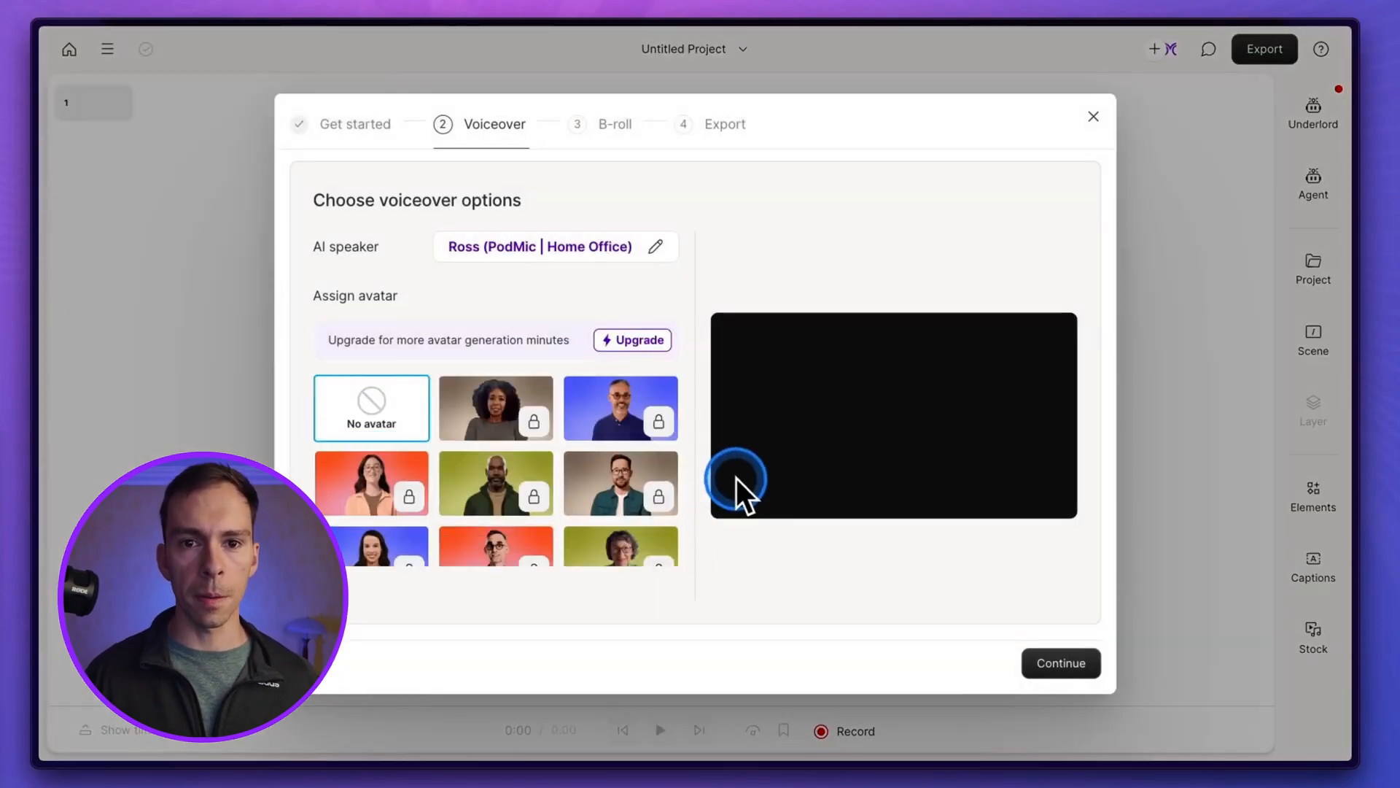
mouse_move(621, 411)
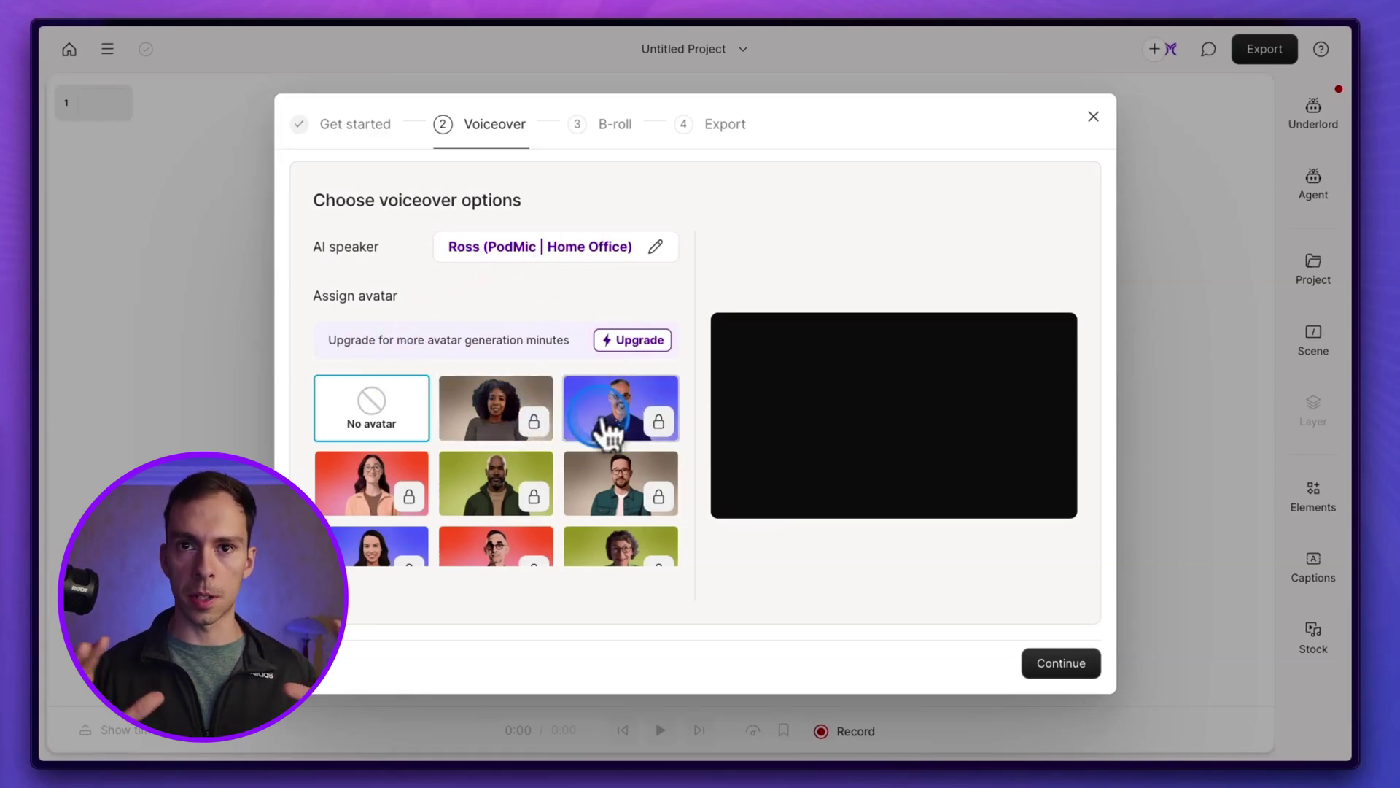
mouse_move(496, 408)
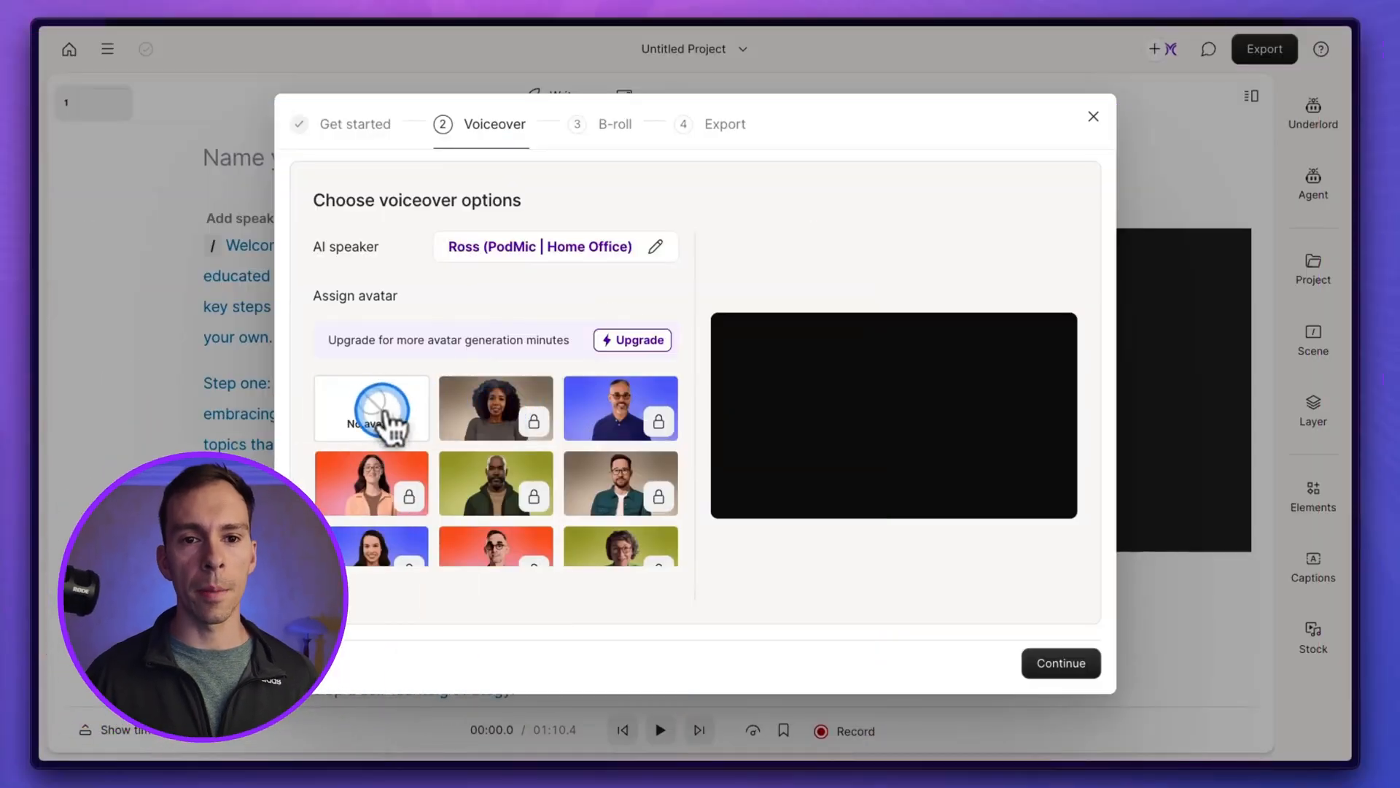
left_click(370, 408)
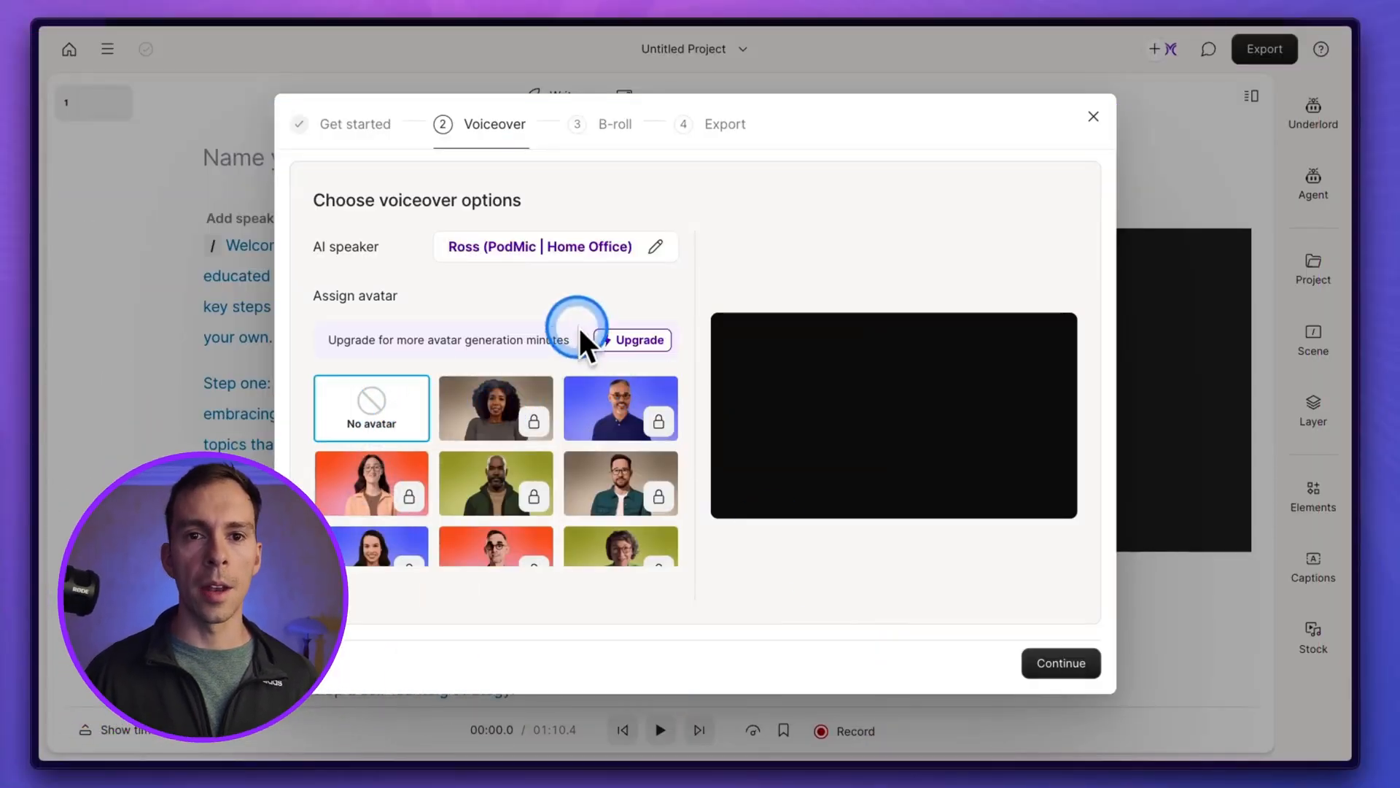
left_click(658, 247)
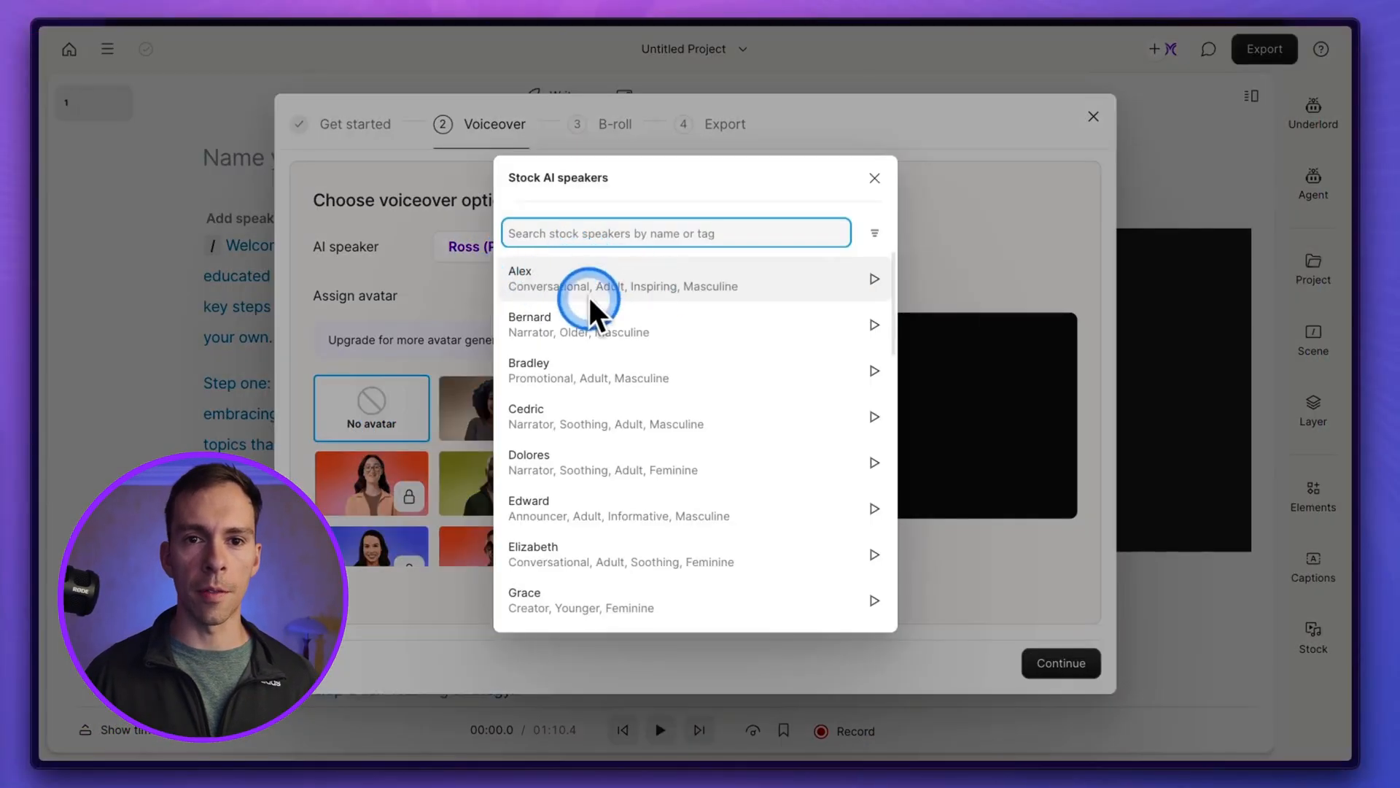
left_click(874, 178)
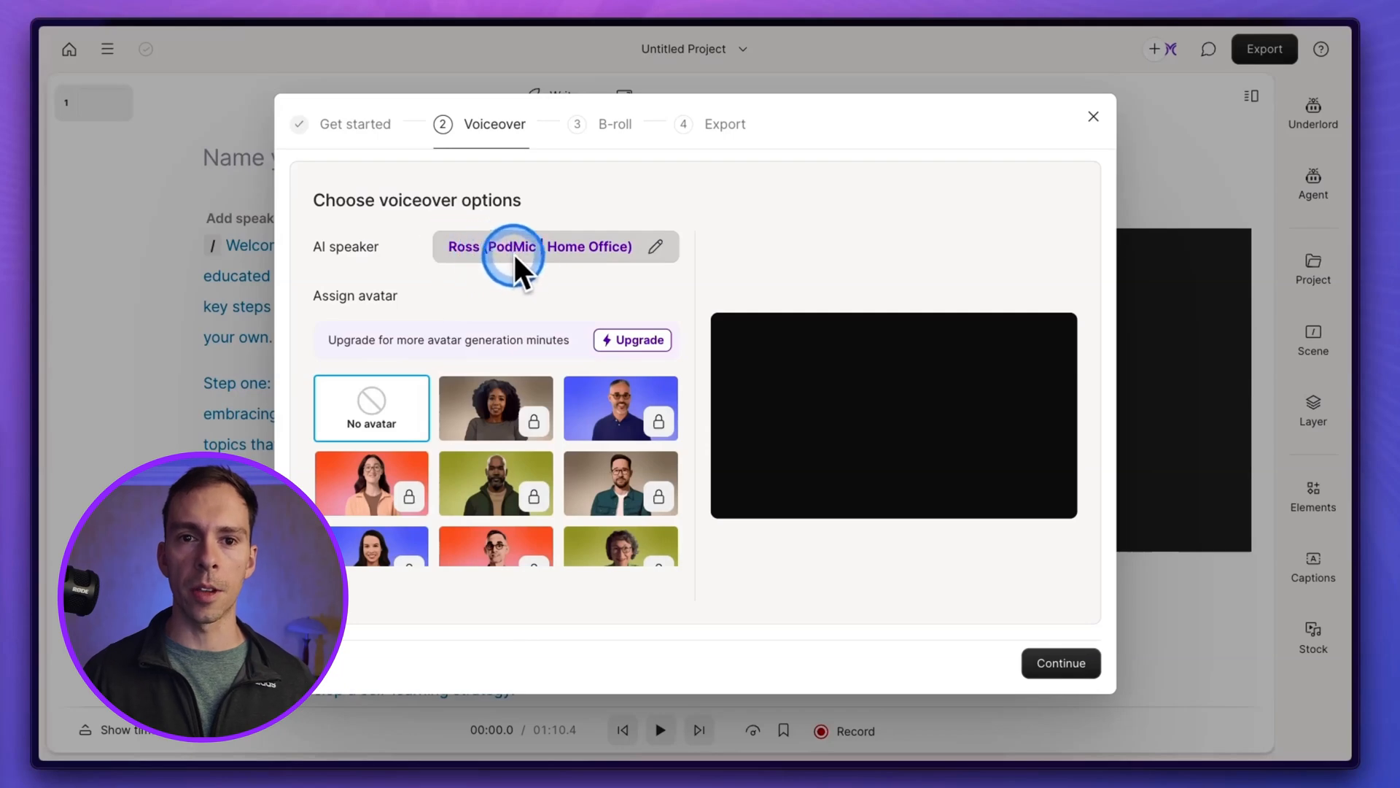
left_click(538, 247)
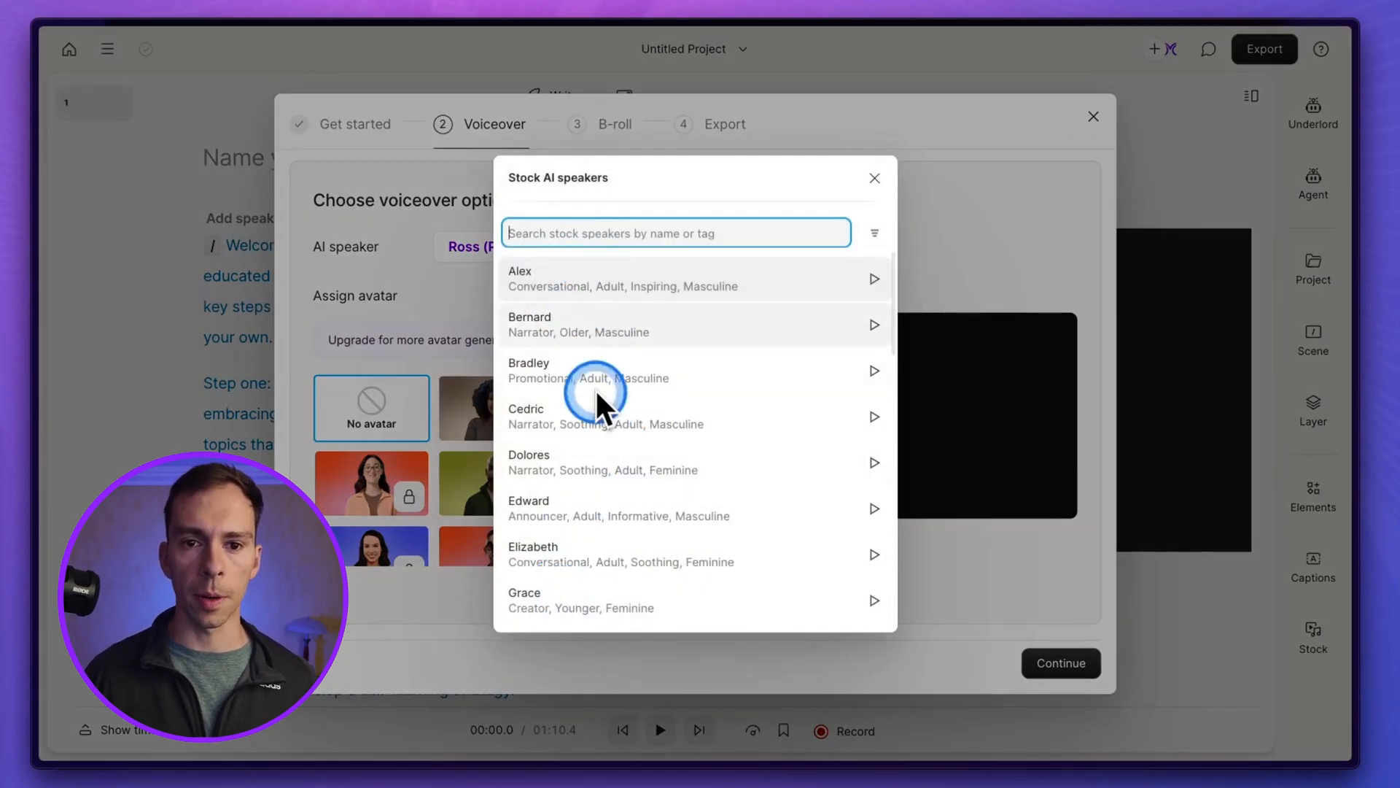
left_click(874, 177)
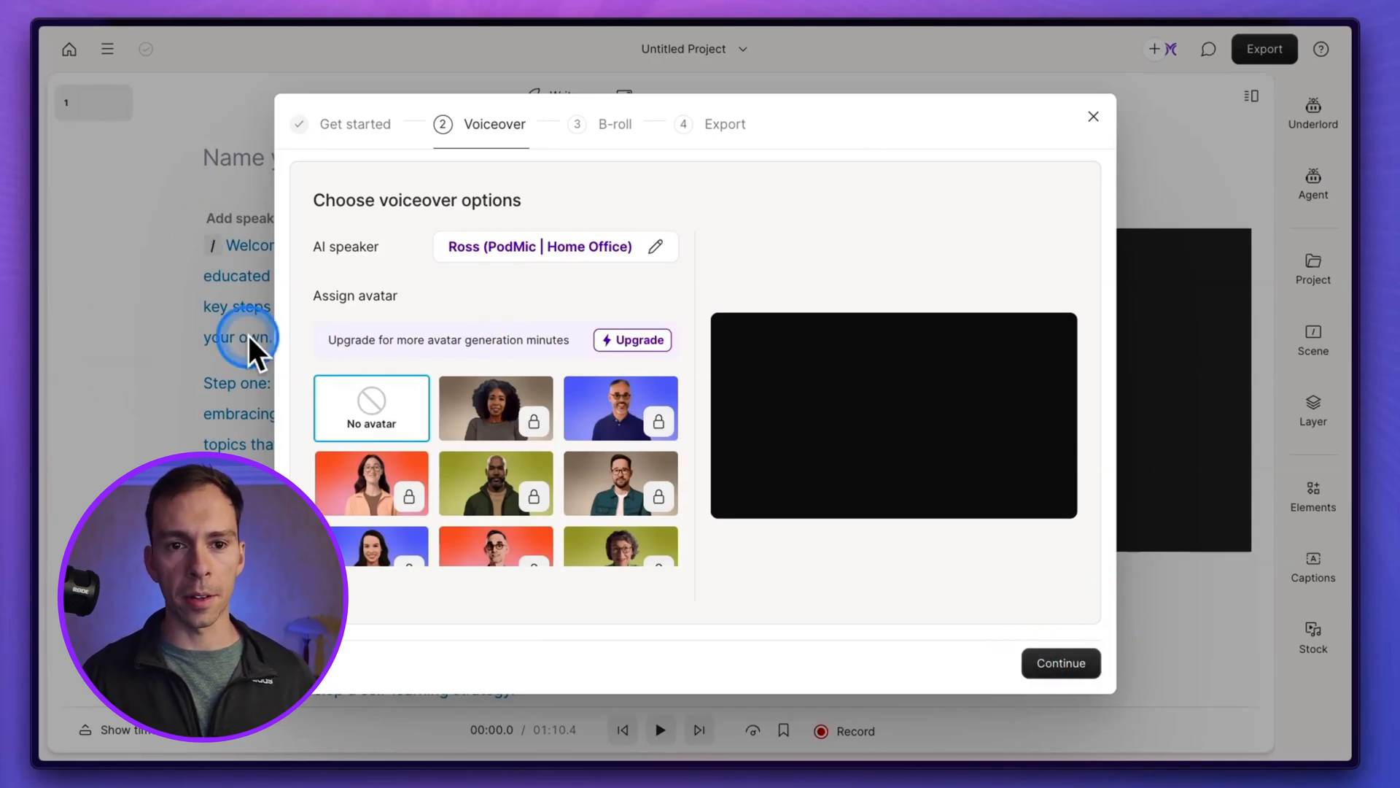
mouse_move(1098, 568)
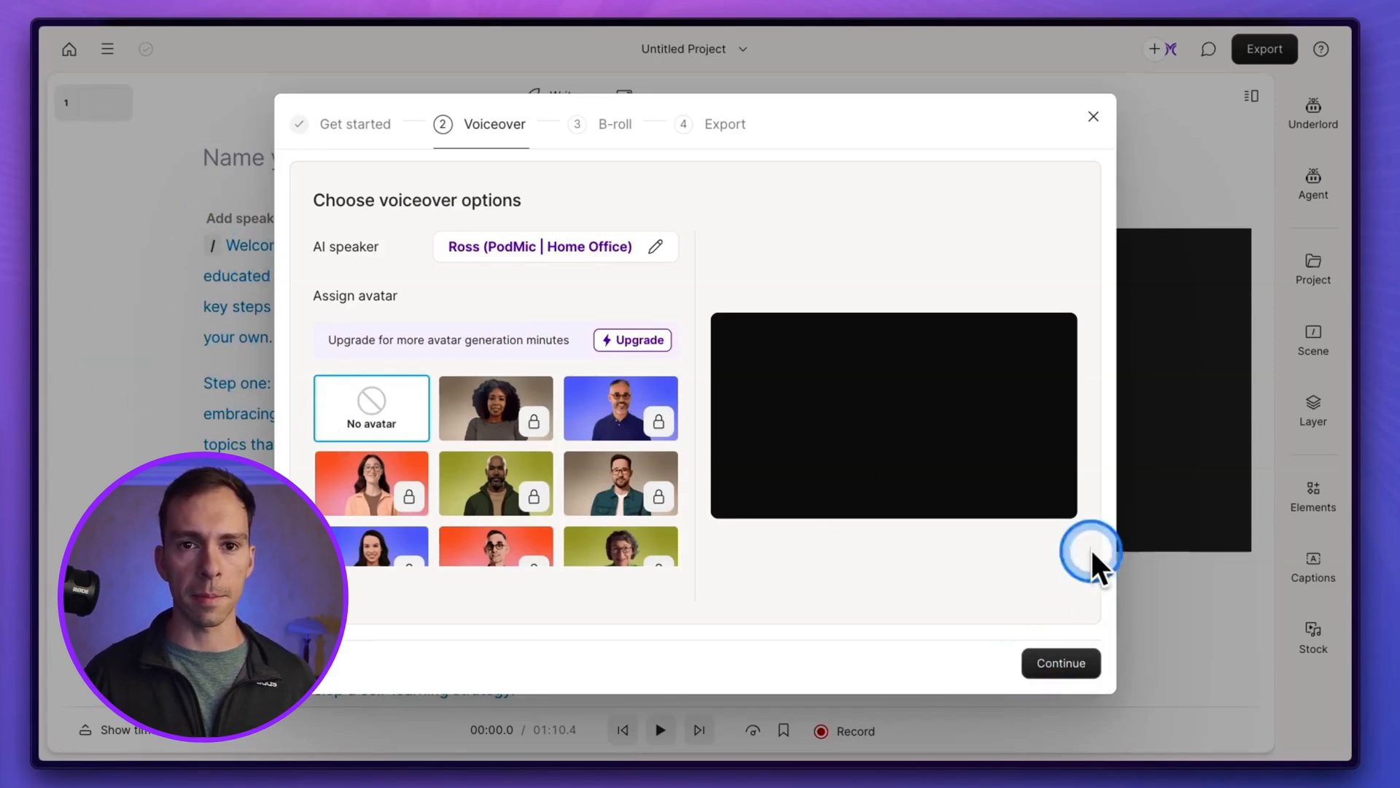
- Accept the voiceover settings, preview stock media B-roll, then switch B-roll to AI-generated media
left_click(1060, 662)
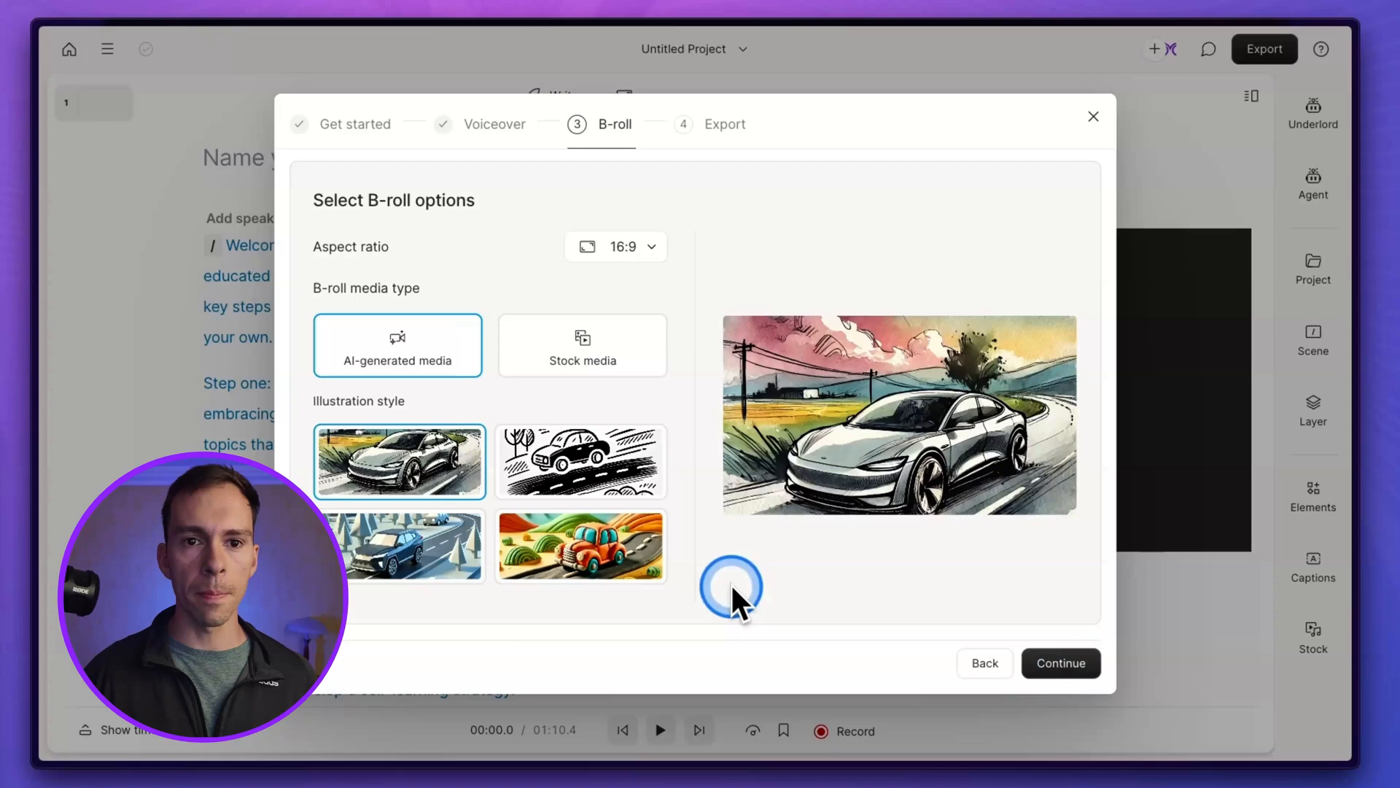
mouse_move(668, 501)
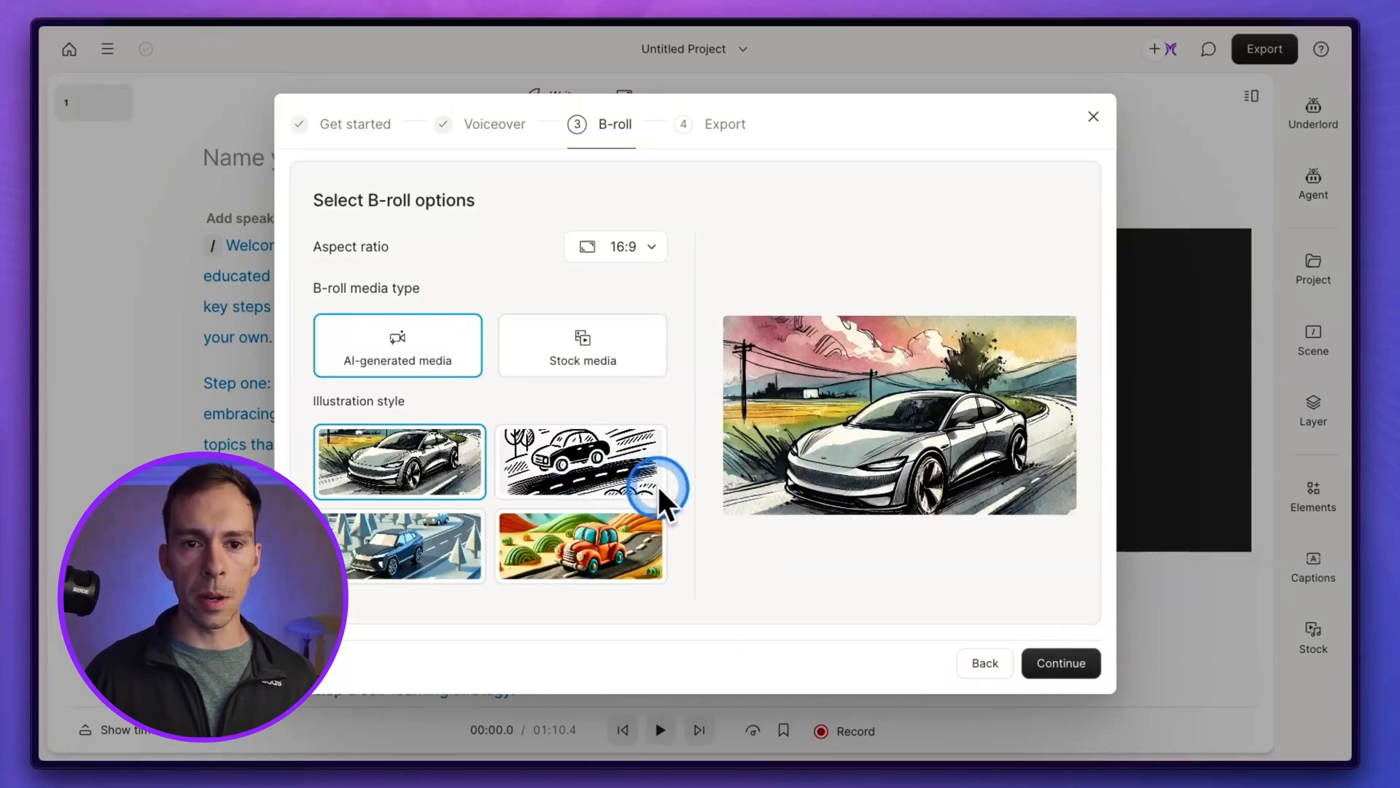
left_click(582, 346)
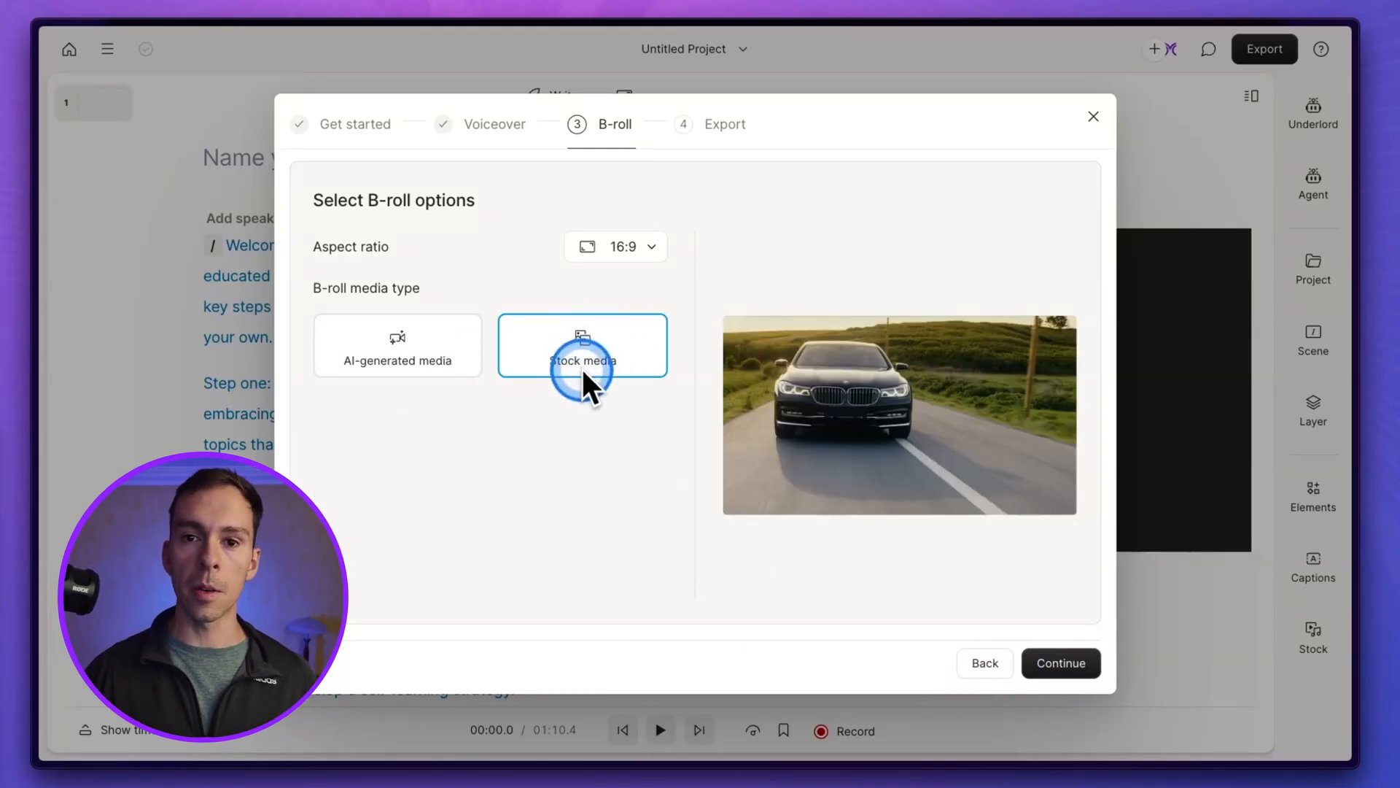
mouse_move(879, 425)
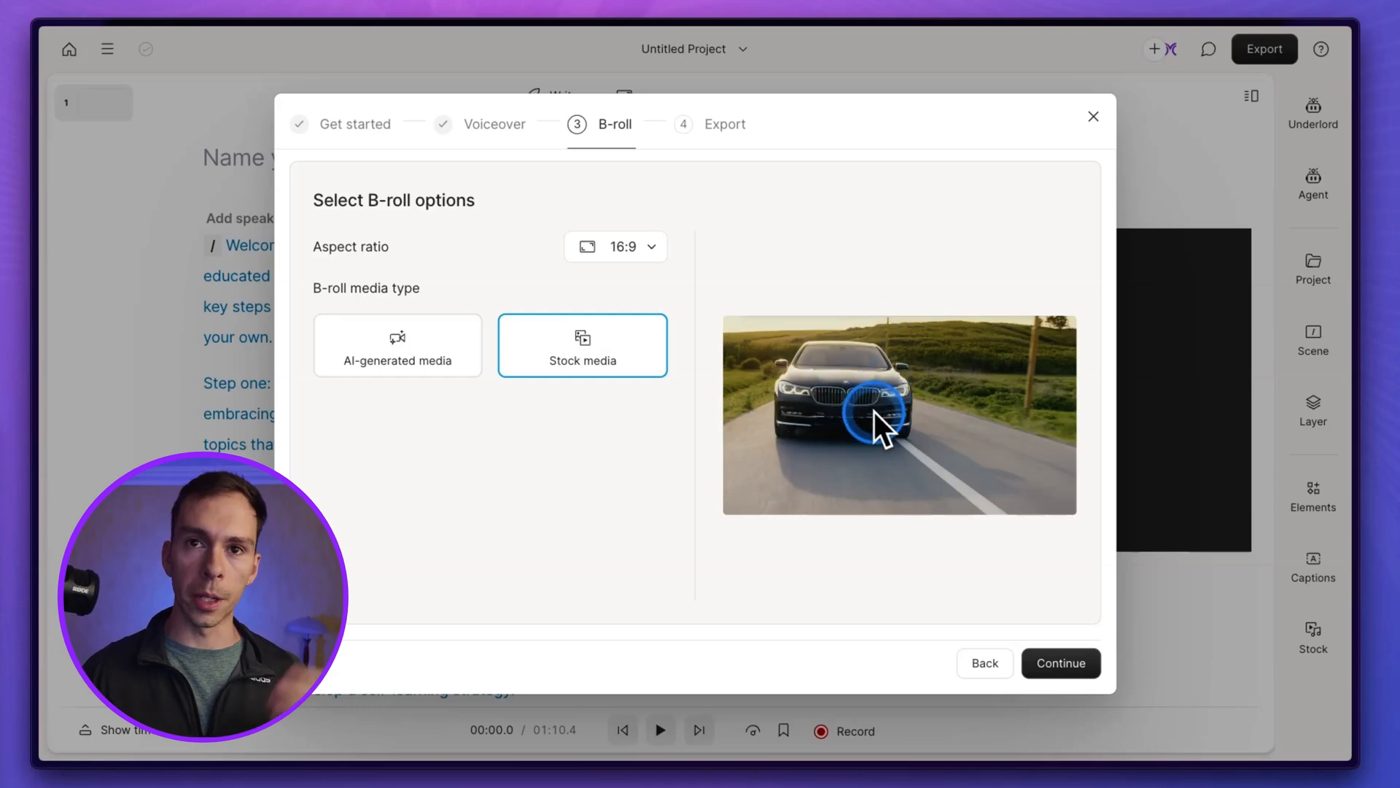
left_click(397, 345)
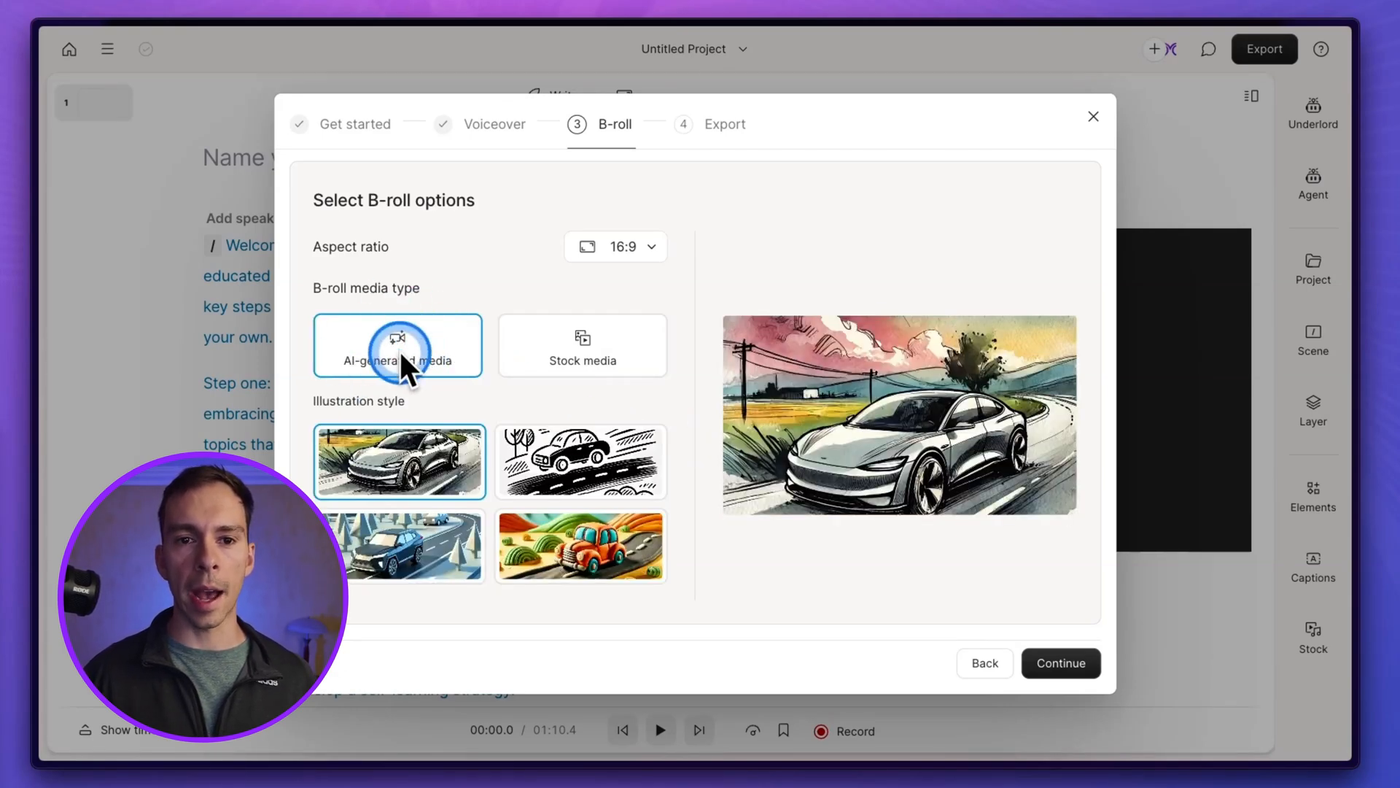
left_click(580, 546)
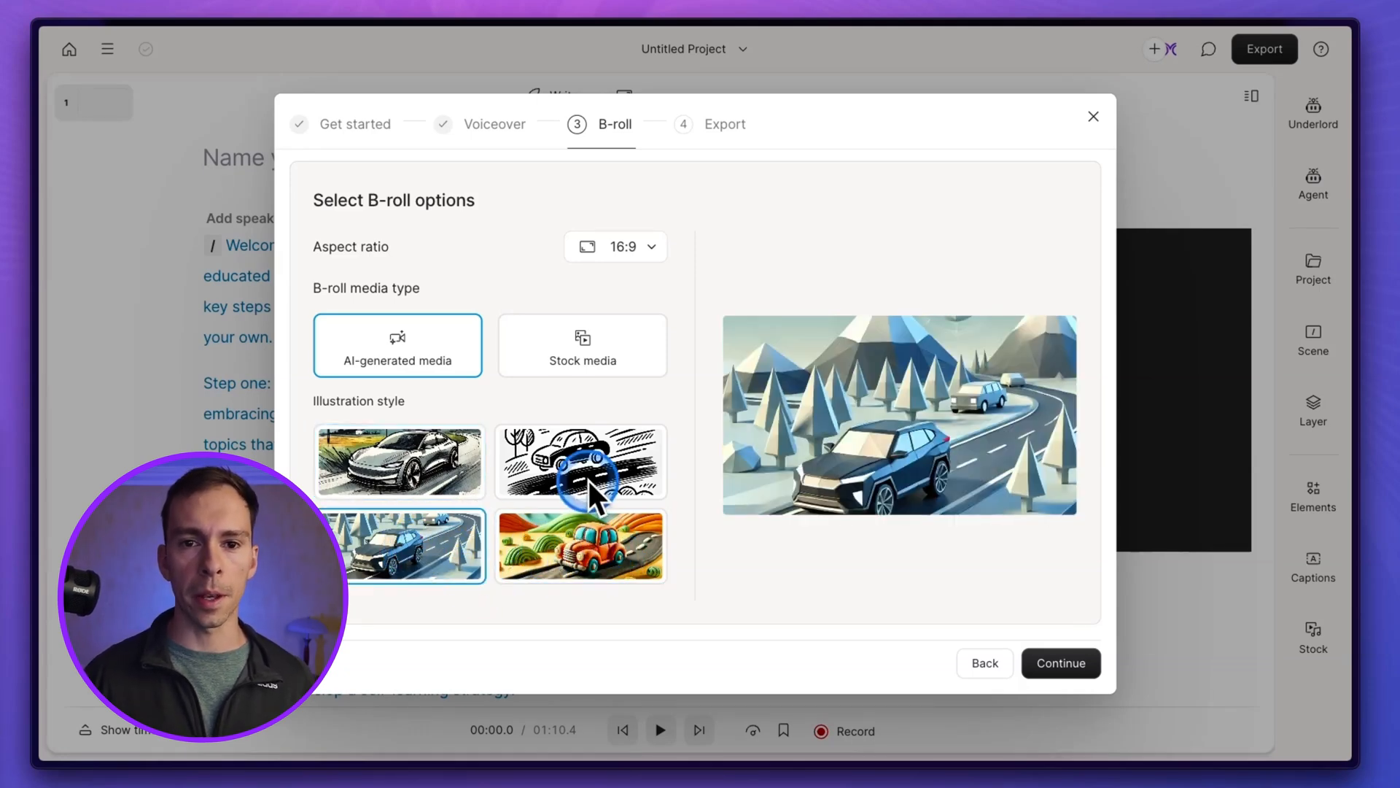
- Choose the watercolor illustration style over black-and-white sketch, keep Landscape (16:9) and continue
left_click(580, 462)
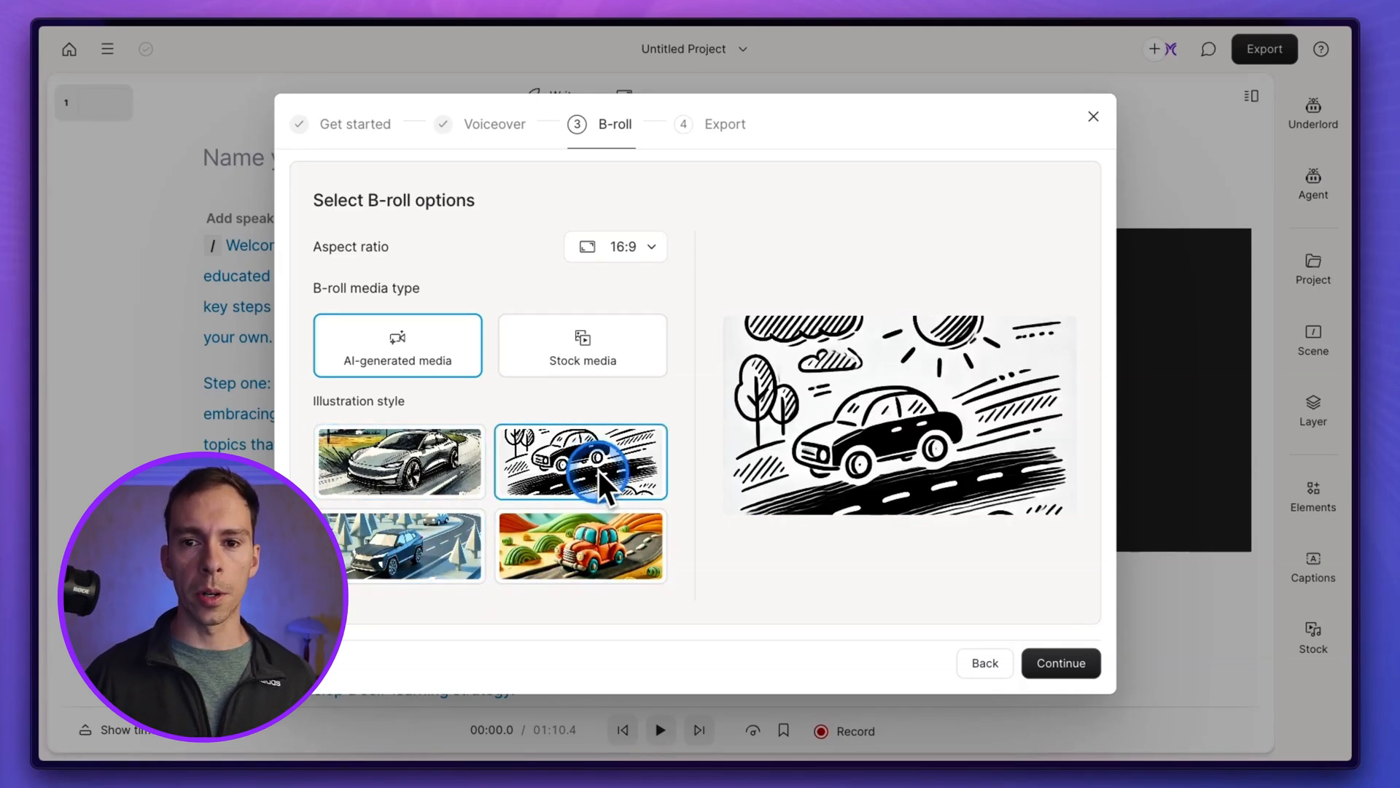
left_click(399, 461)
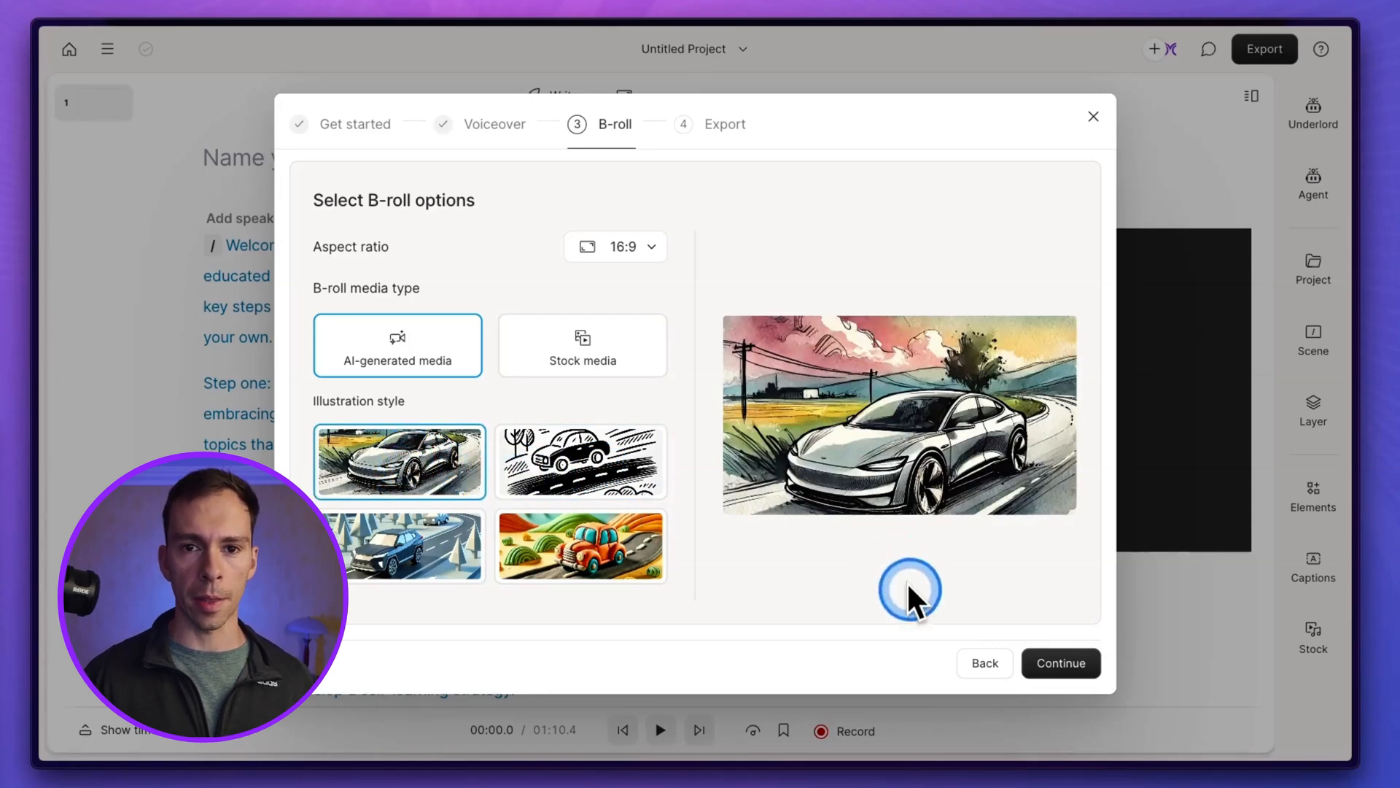
left_click(616, 247)
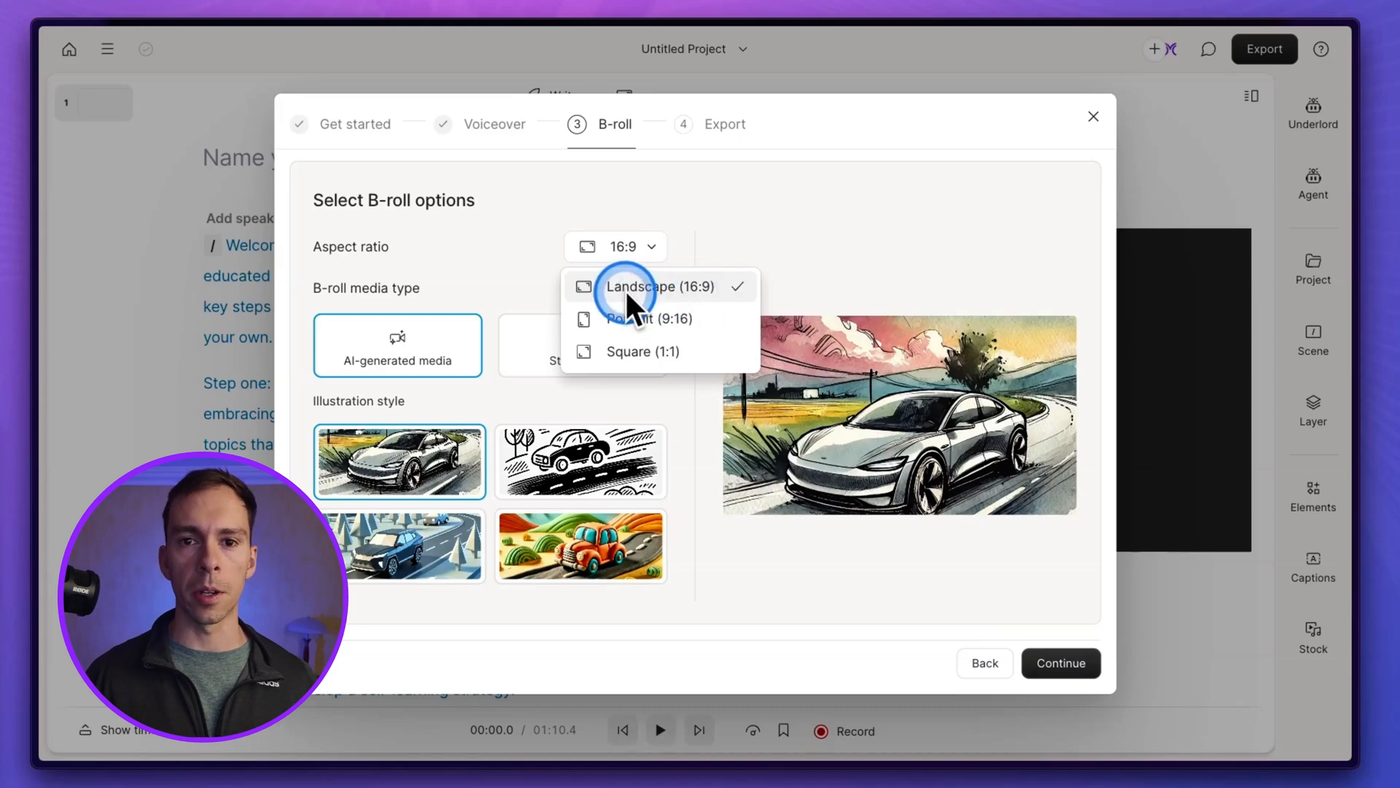
left_click(659, 286)
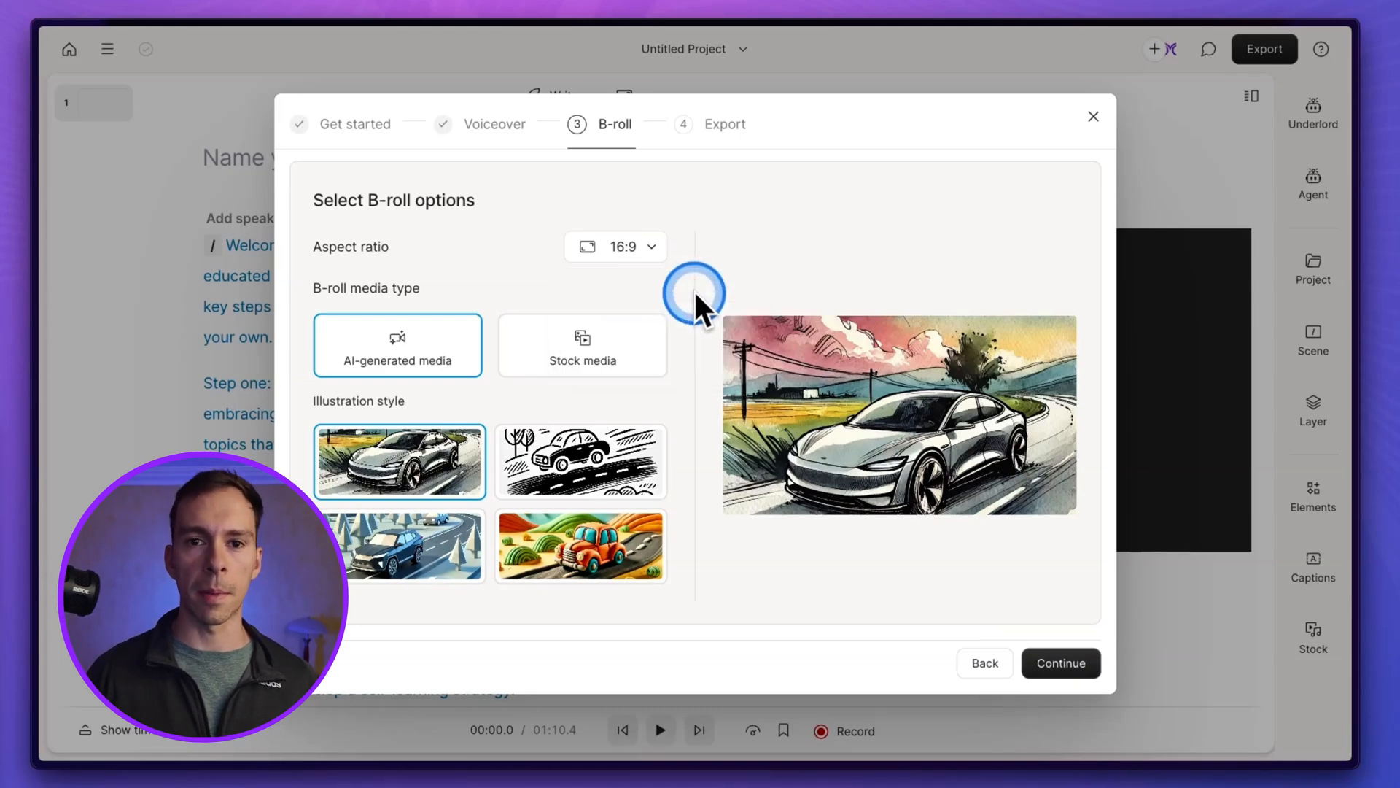
left_click(1060, 663)
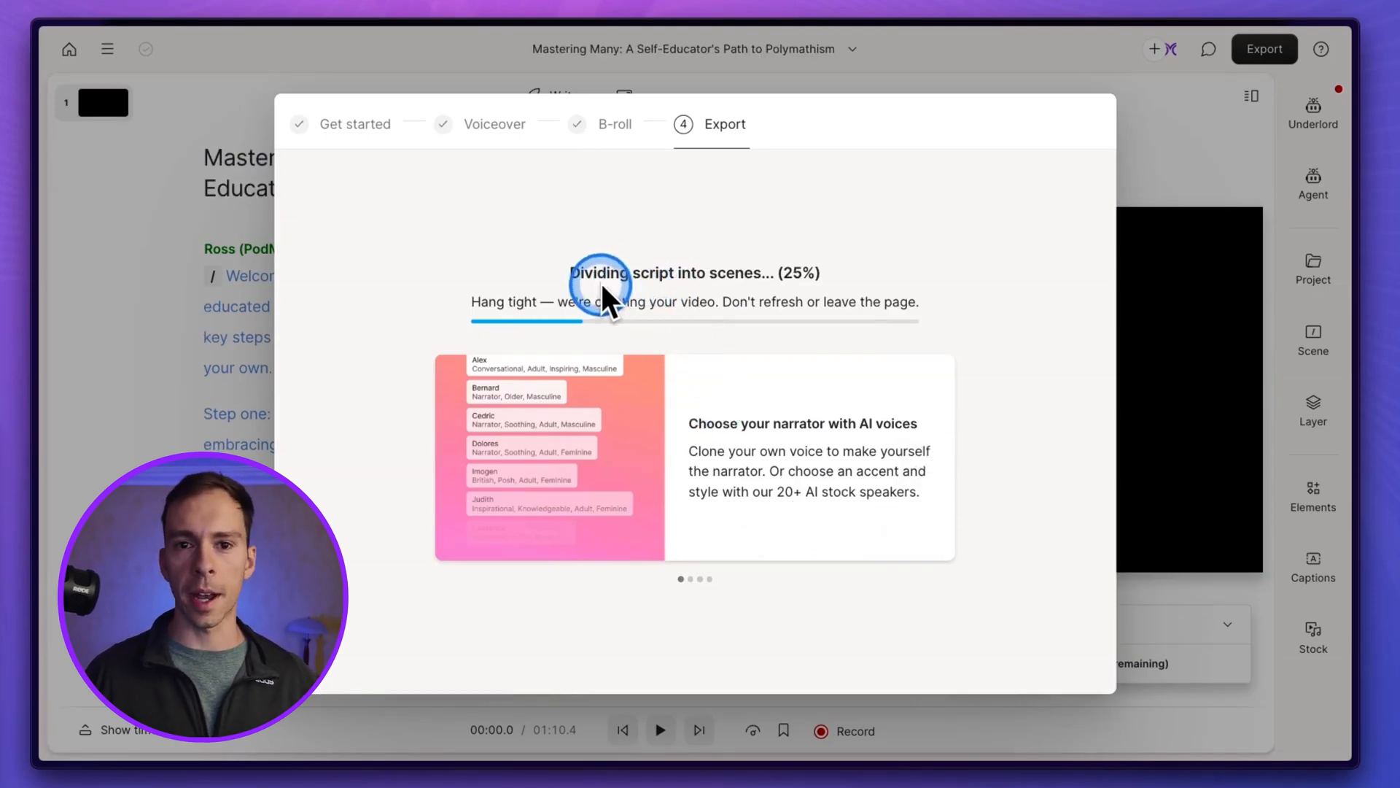
mouse_move(822, 366)
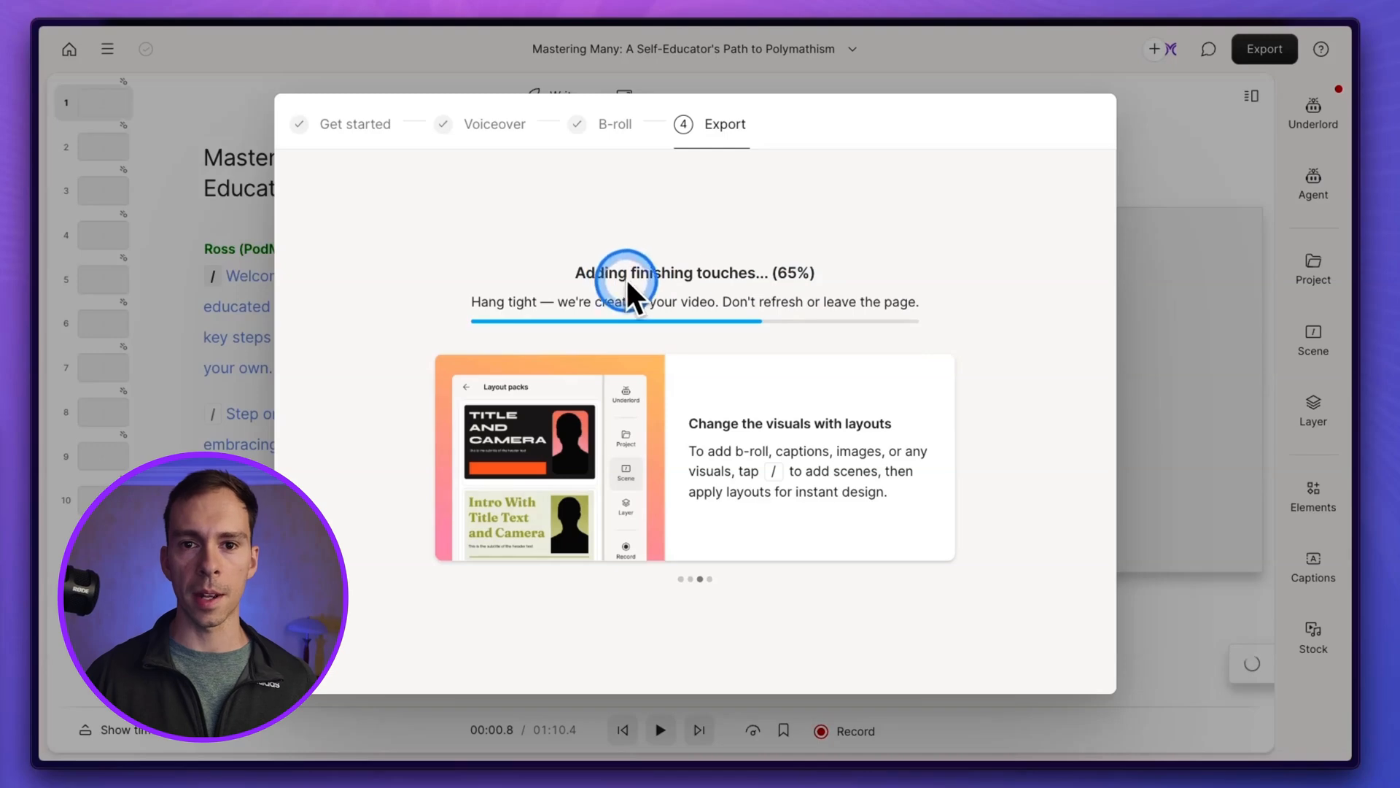
mouse_move(592, 313)
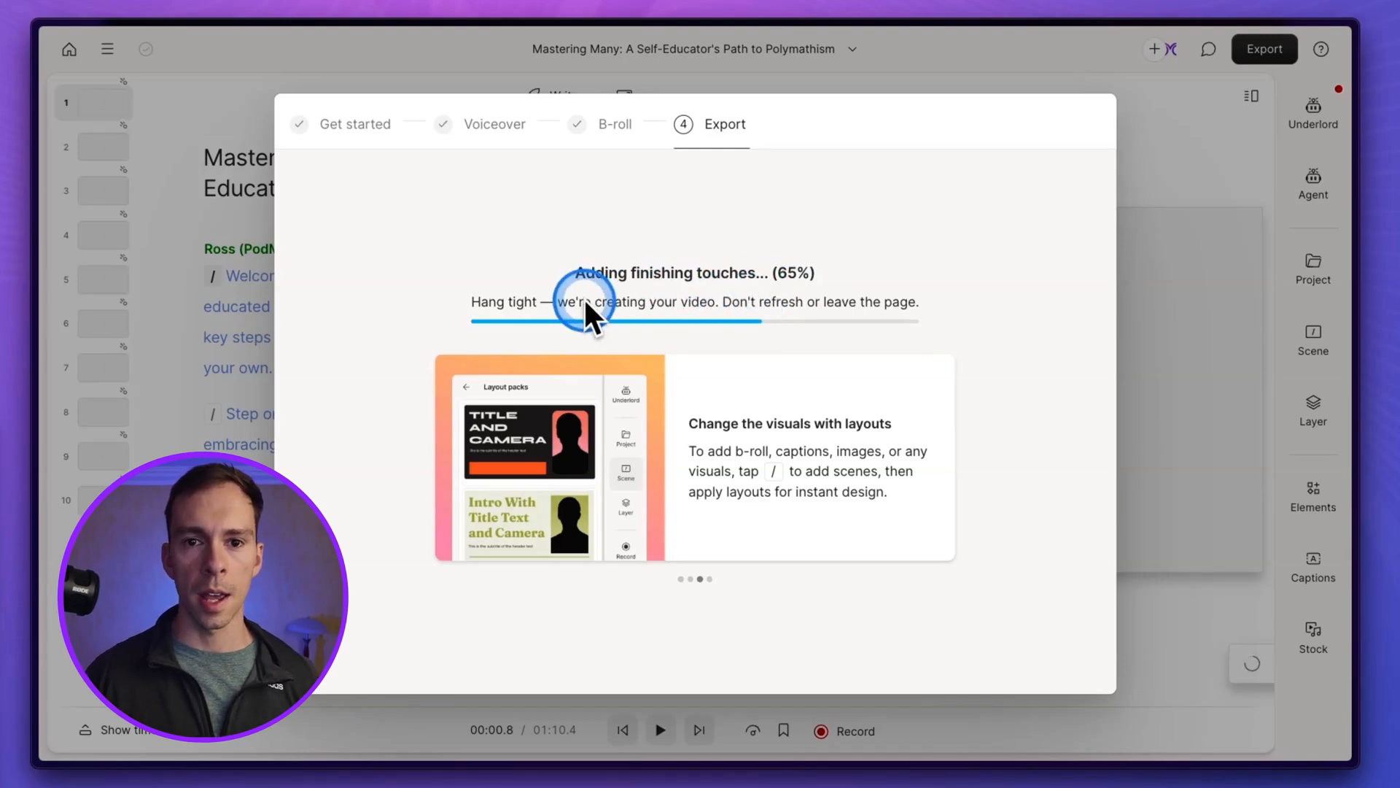
mouse_move(859, 335)
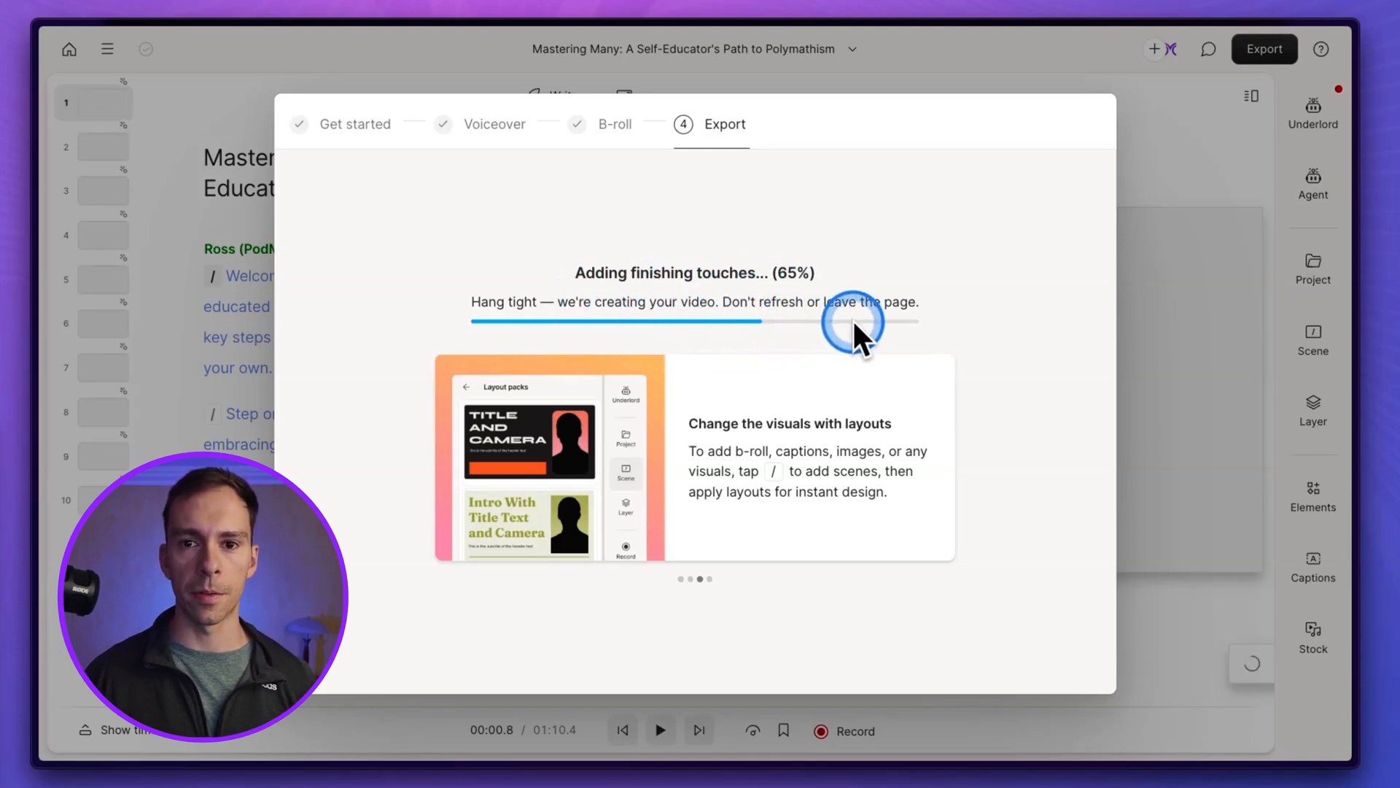
- Wait on the Export step while the script is divided into scenes and finishing touches are added
left_click(938, 457)
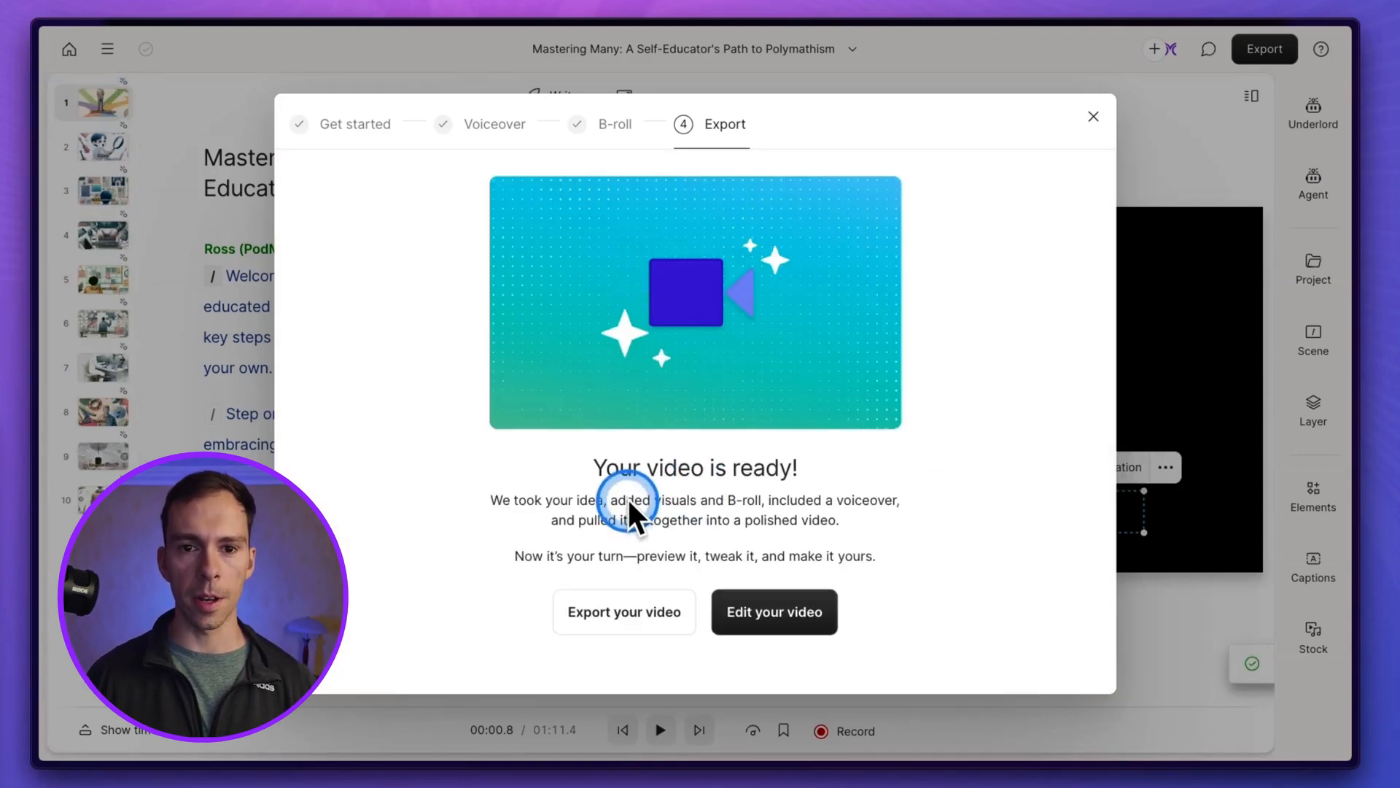
mouse_move(690, 527)
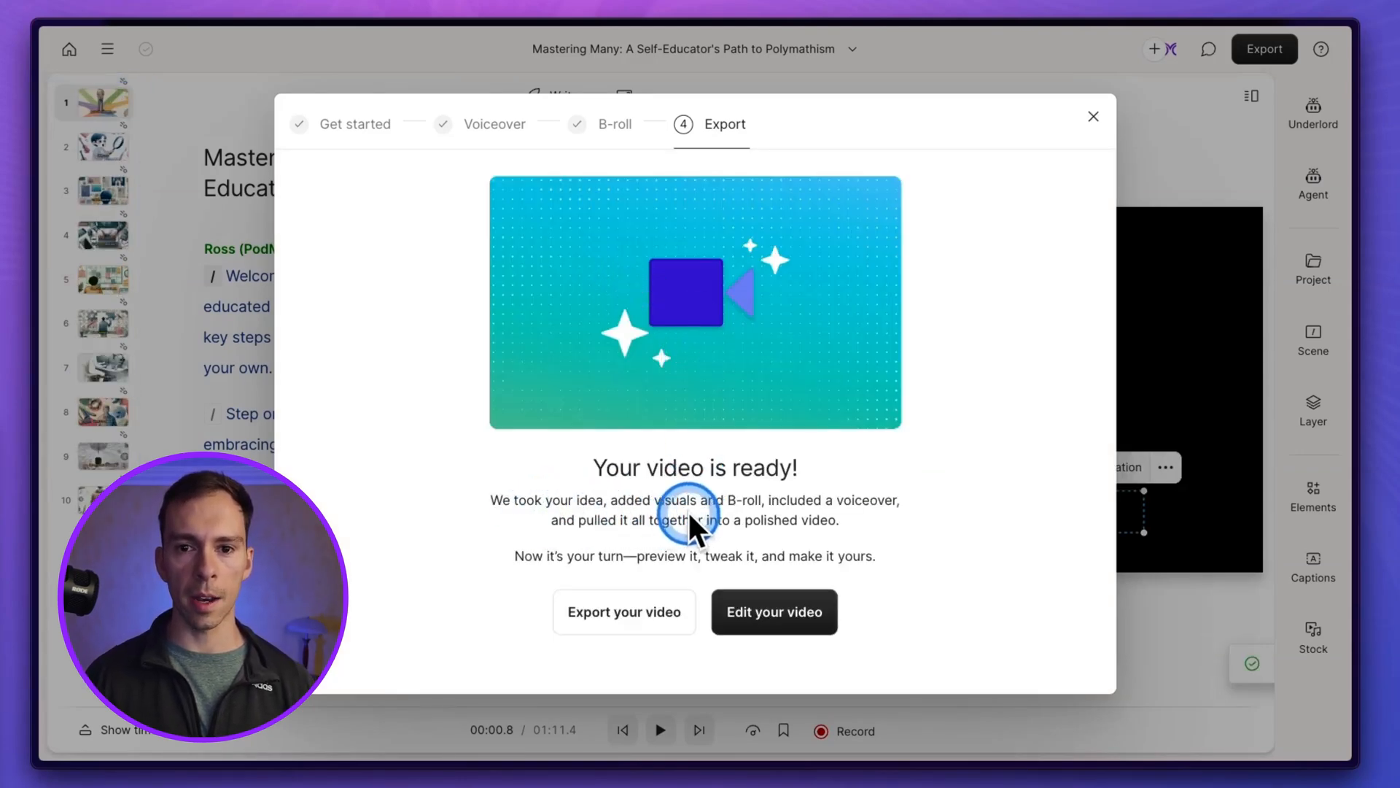
mouse_move(845, 550)
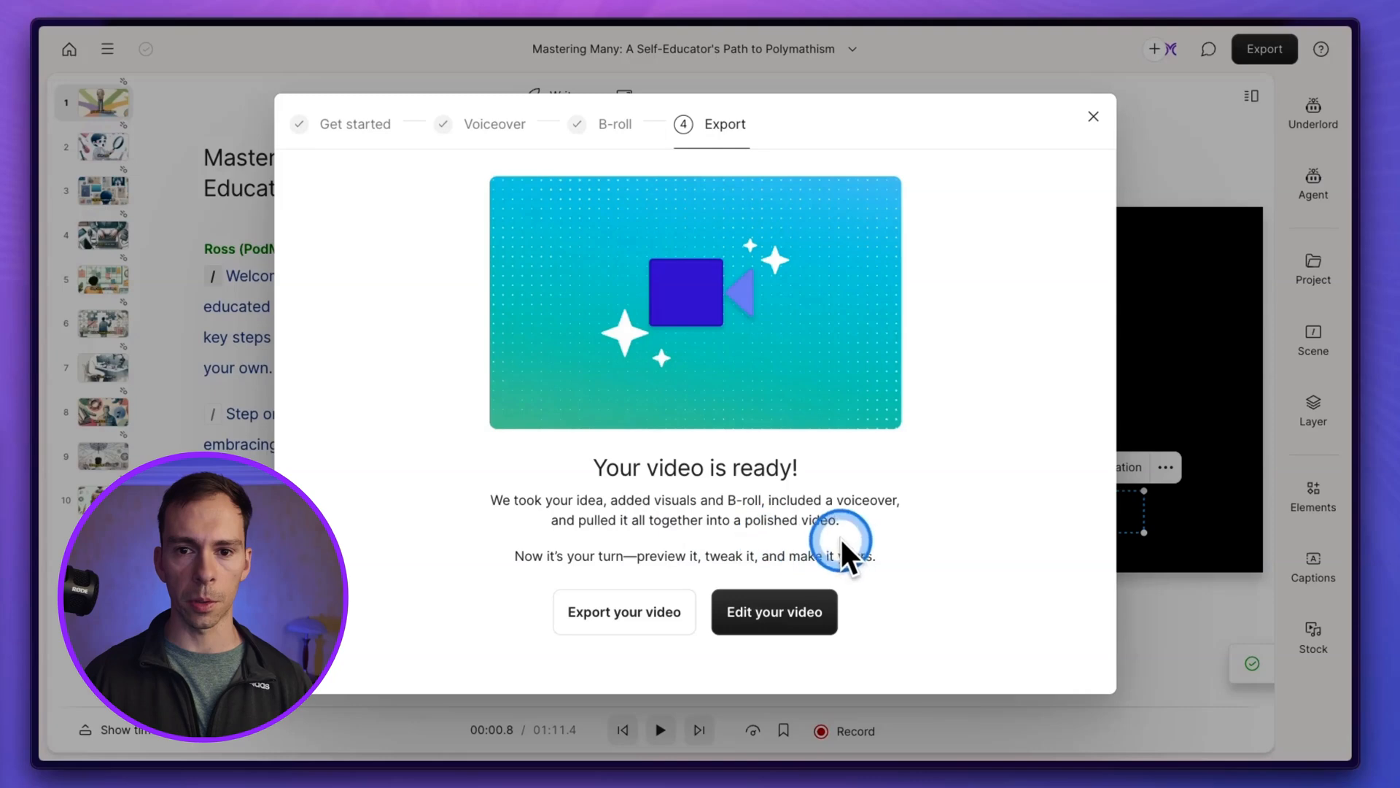
mouse_move(1018, 407)
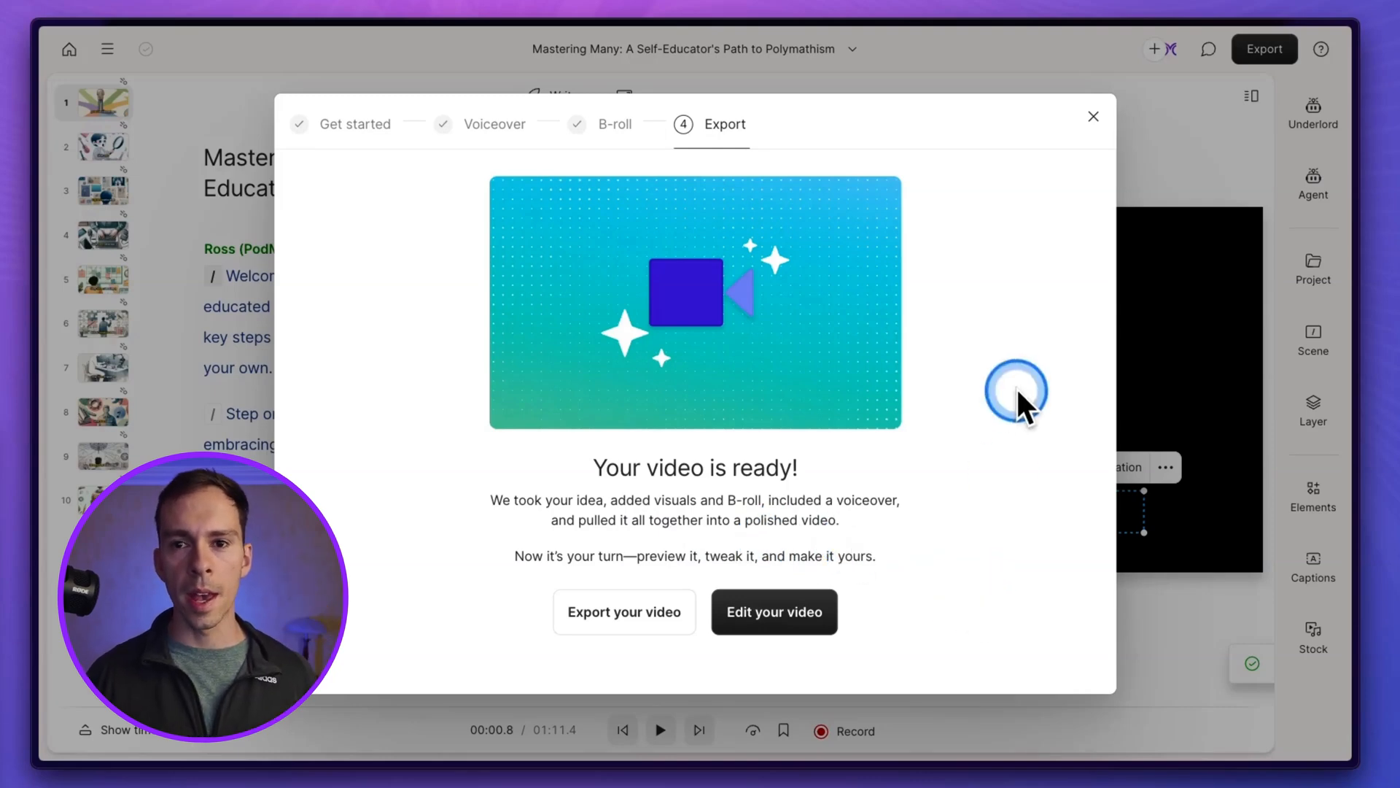
- Choose Edit your video on the 'Your video is ready' screen to enter the editor
left_click(773, 611)
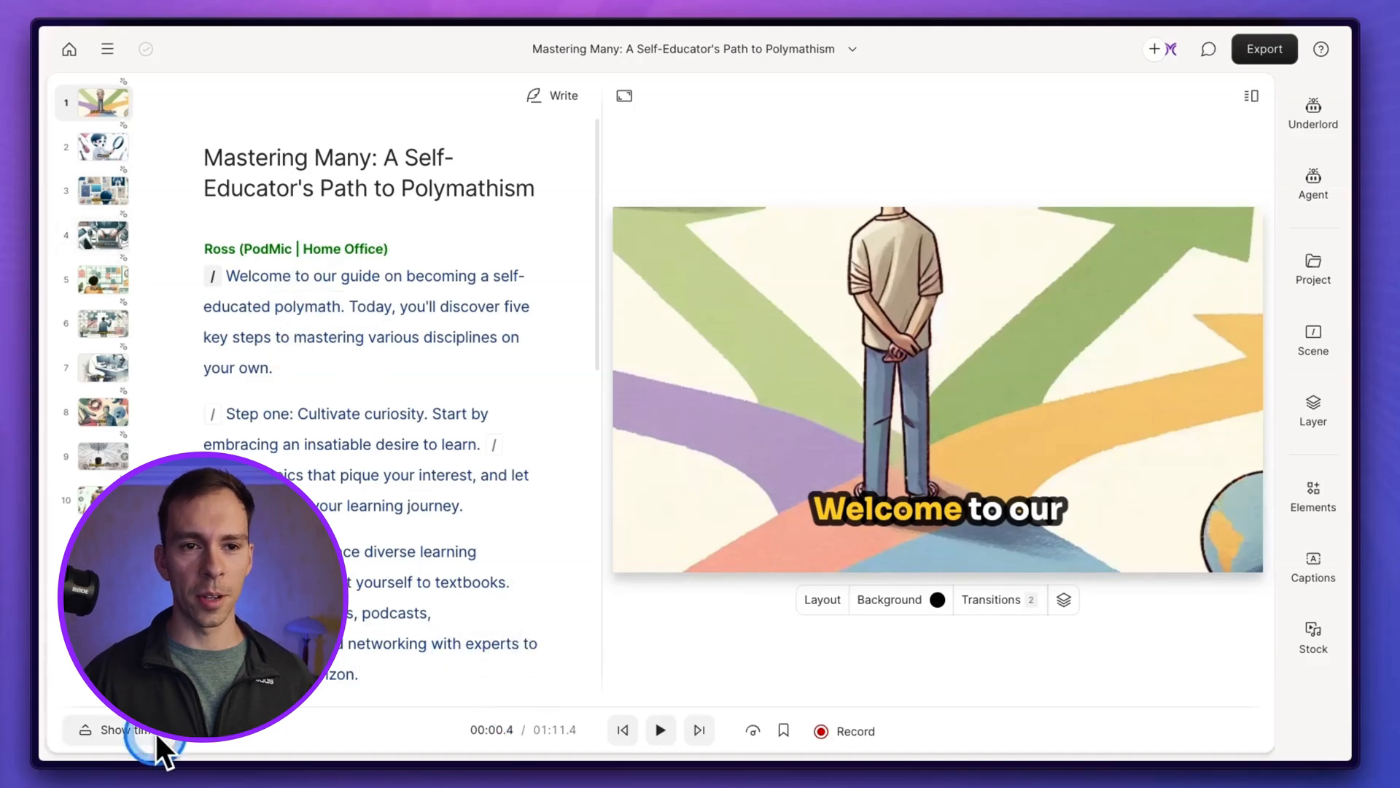
- Show the timeline beneath the script and play the video through to the Step three scene
left_click(118, 729)
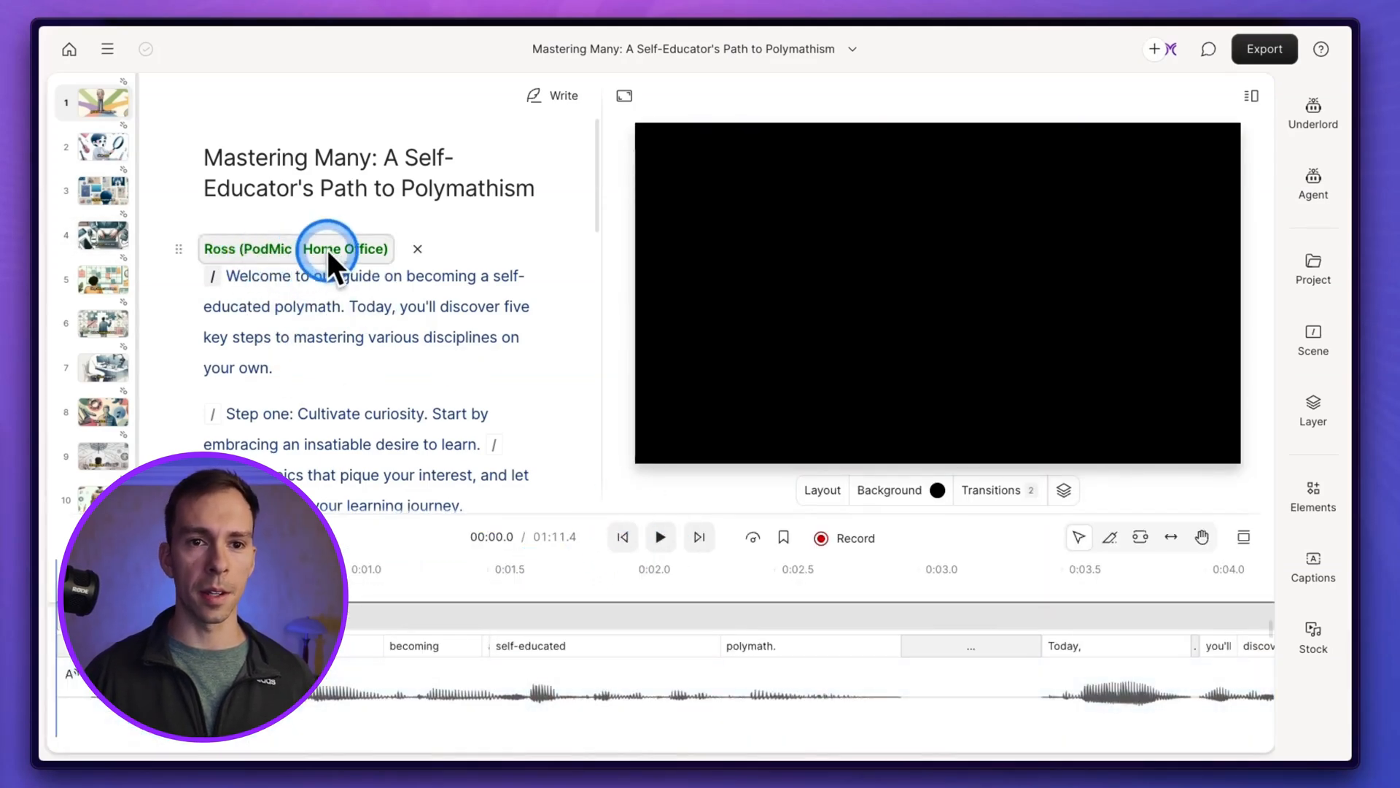
left_click(659, 537)
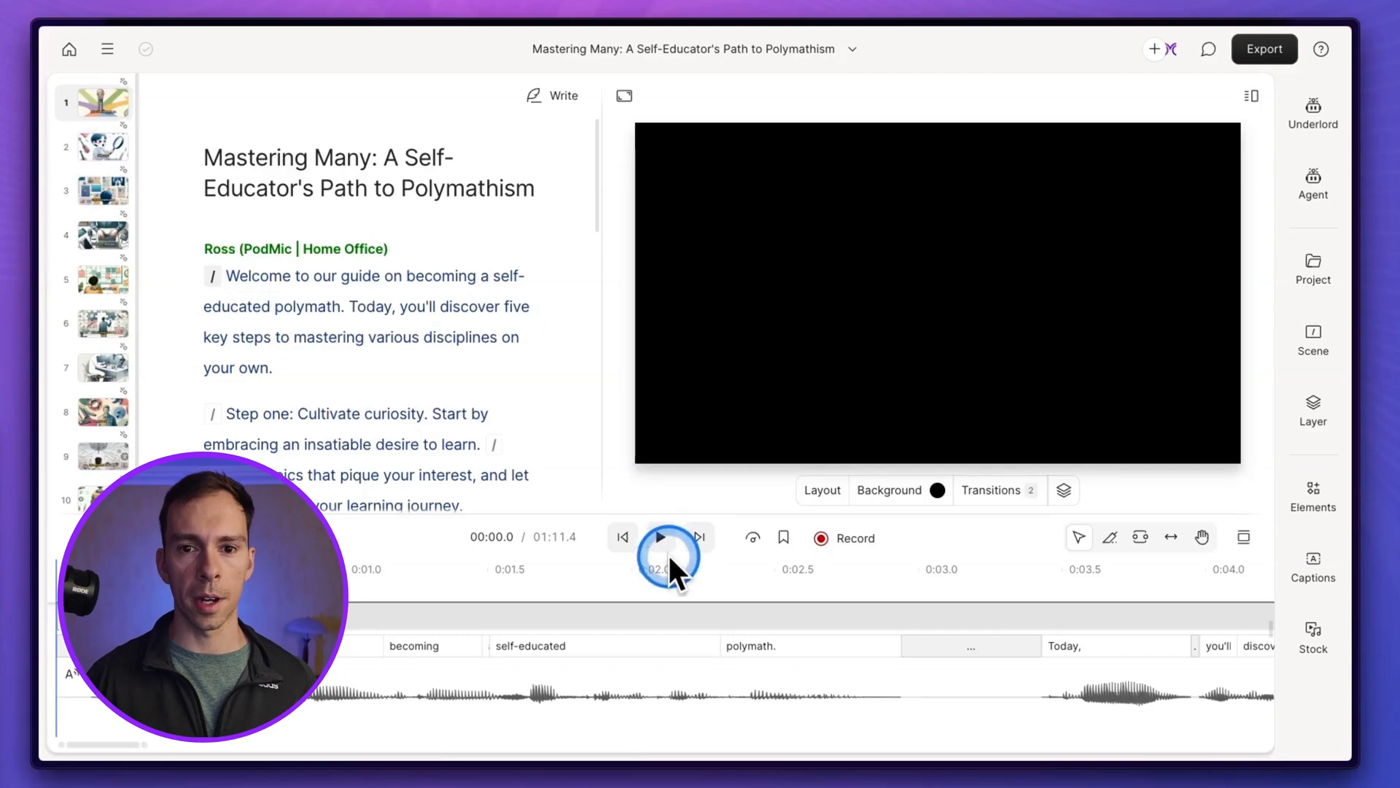
left_click(660, 536)
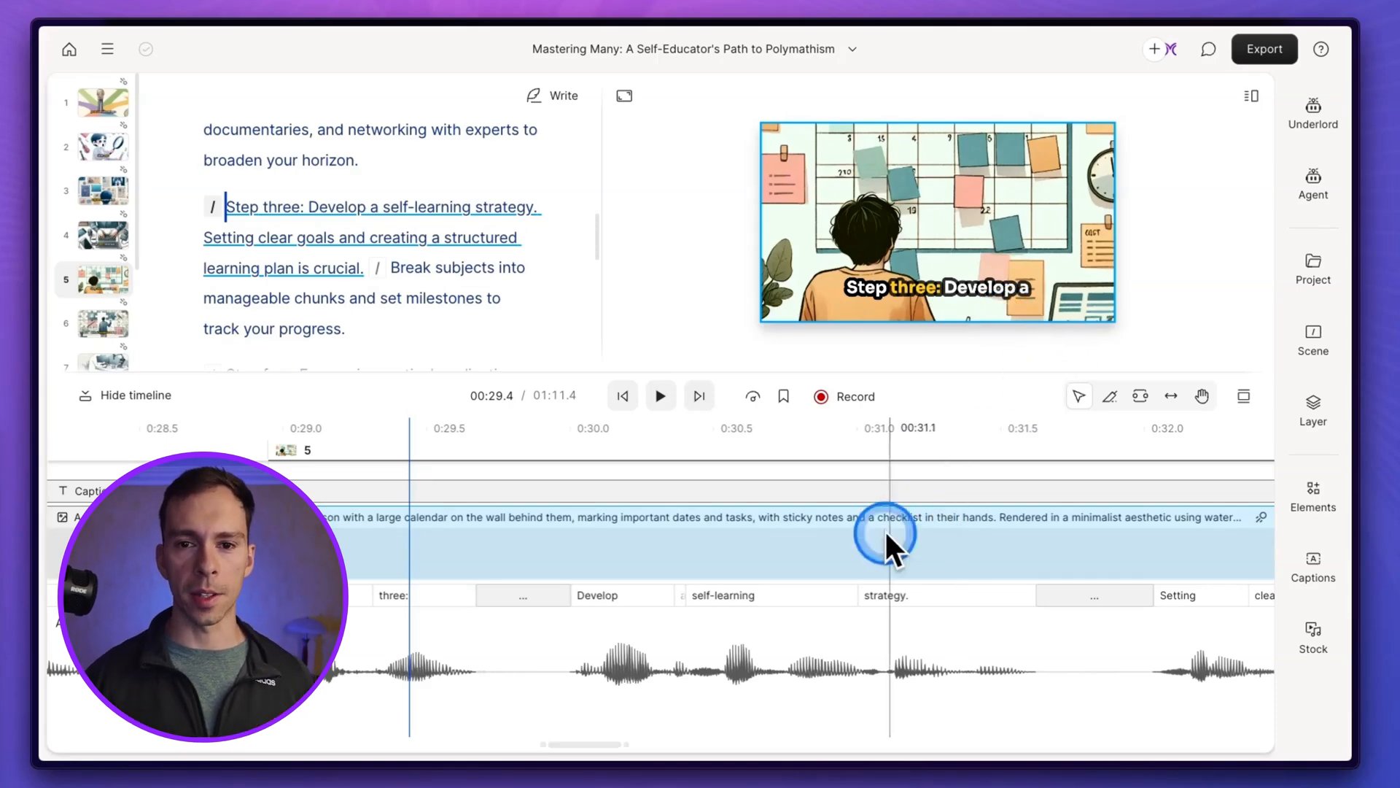
- Select the Step three illustration clip, view its Layer settings, then its Scene layout, transitions and layers
left_click(1313, 411)
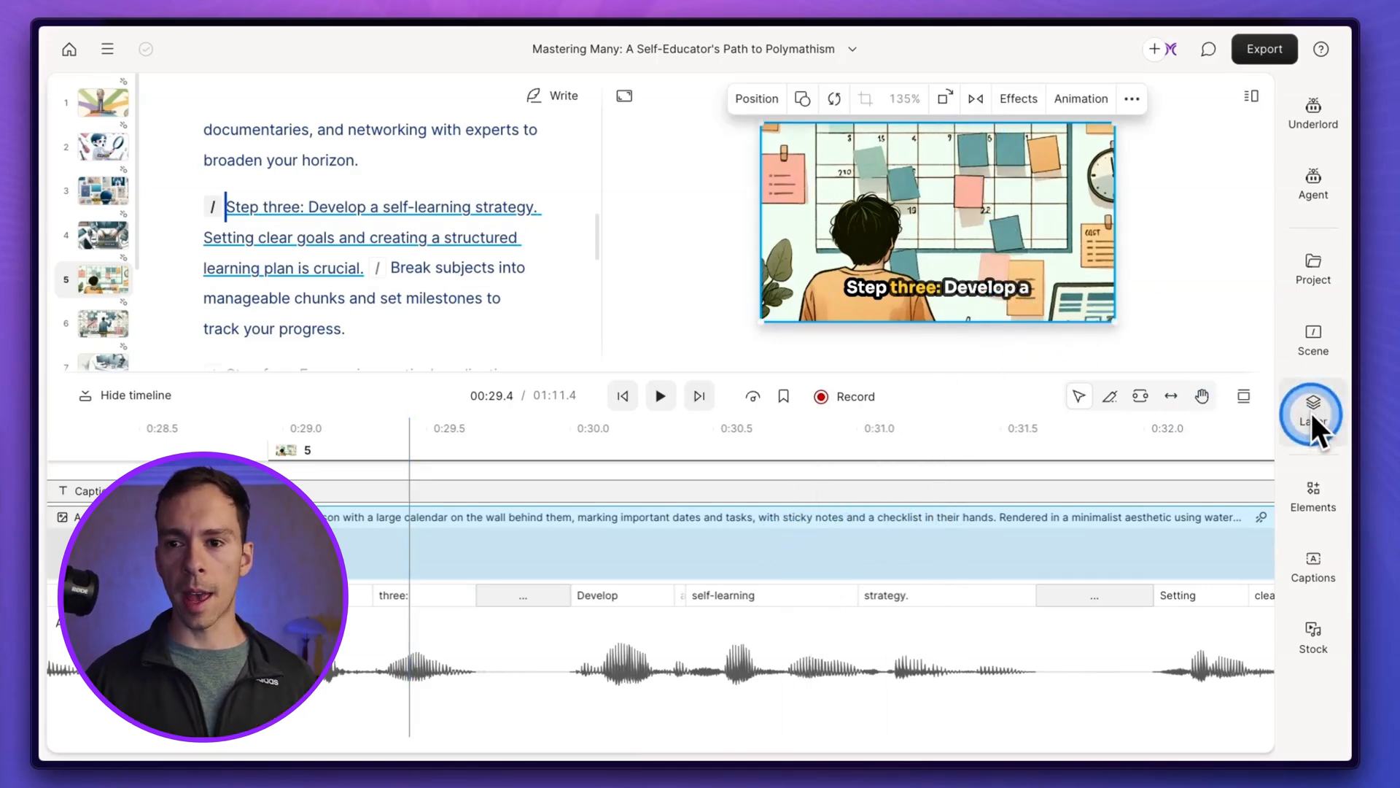
left_click(1313, 413)
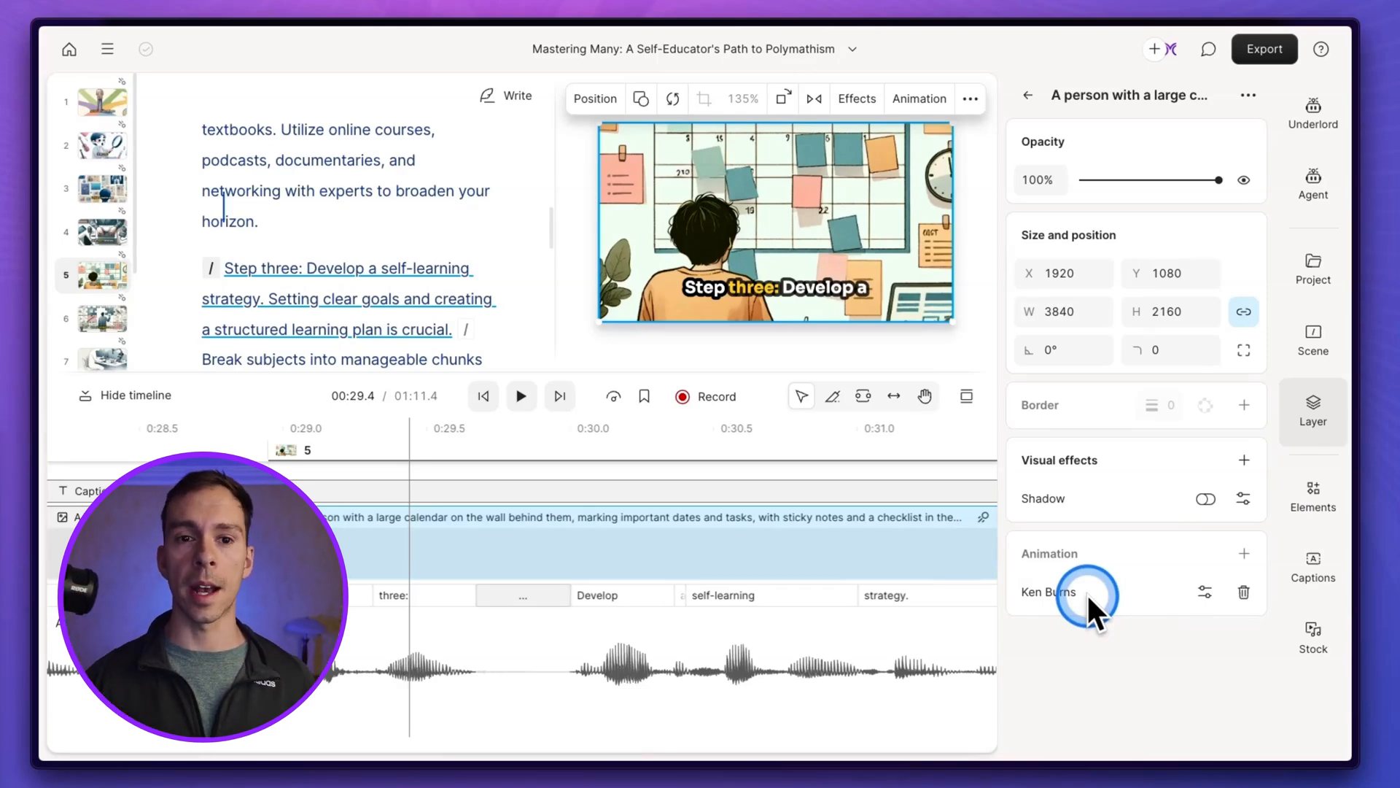
left_click(1313, 342)
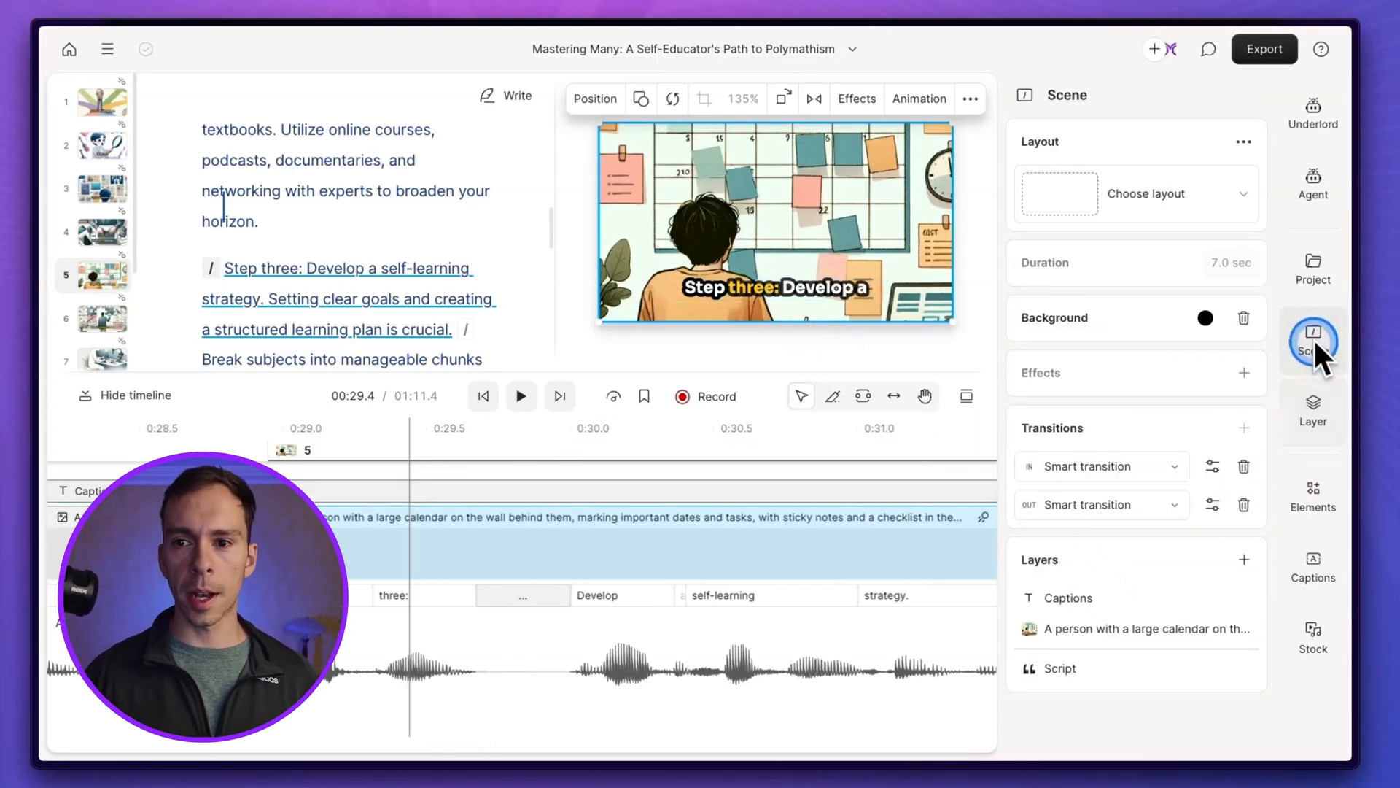